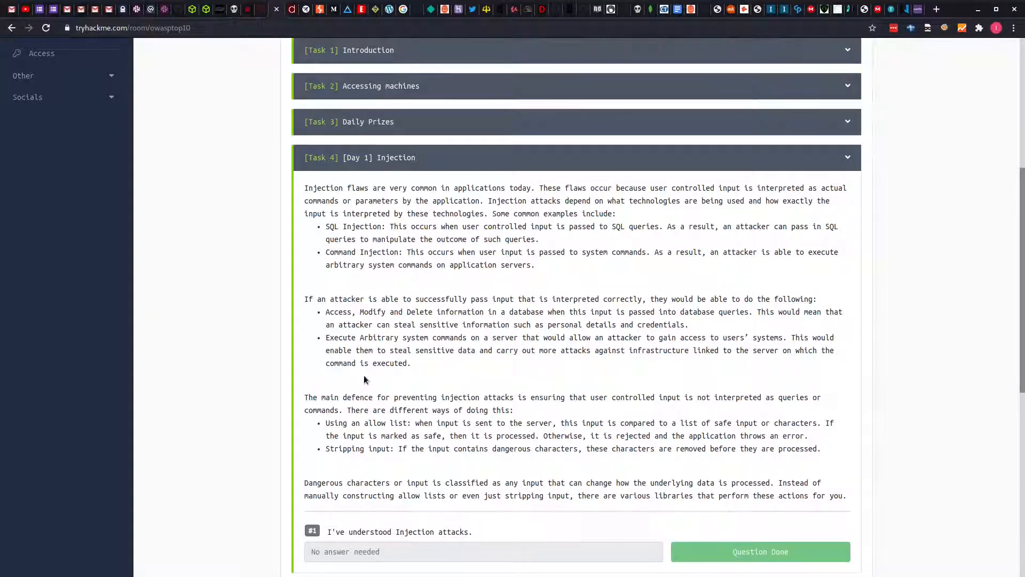
Scroll through the Injection task and on to the Command Injection Practical with the evilshell.php code
scroll("down", 3)
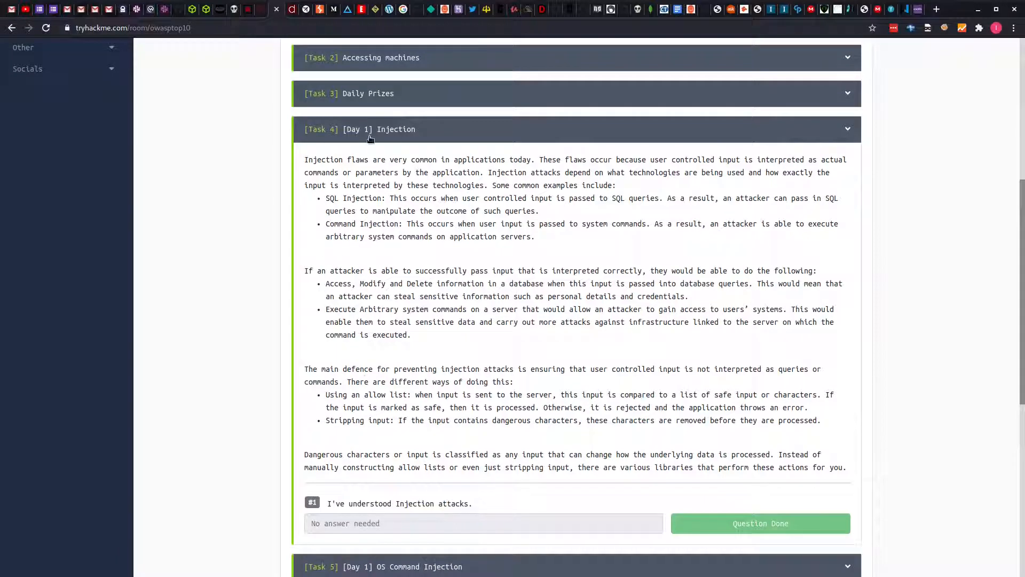
mouse_move(403, 138)
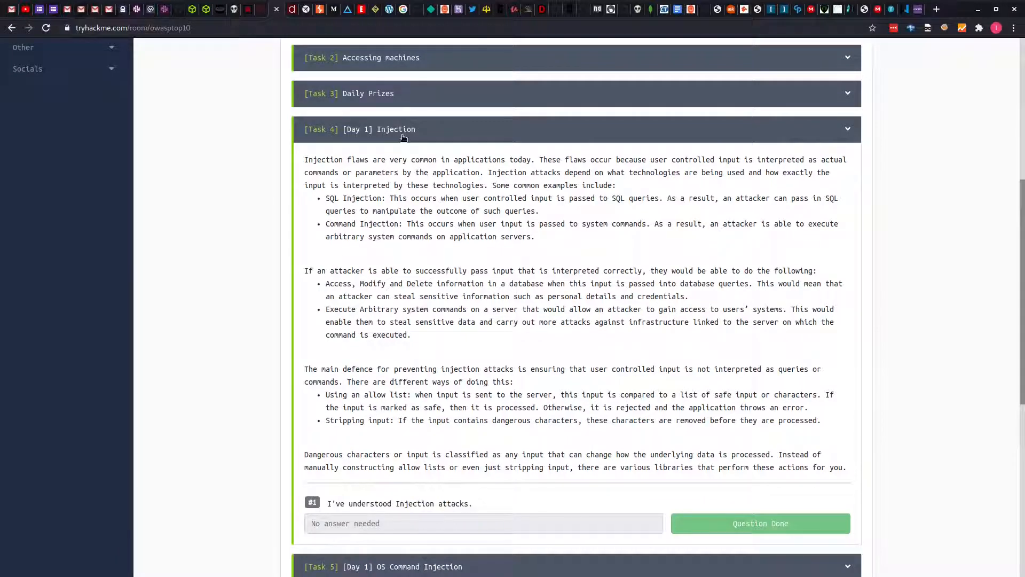
mouse_move(536, 398)
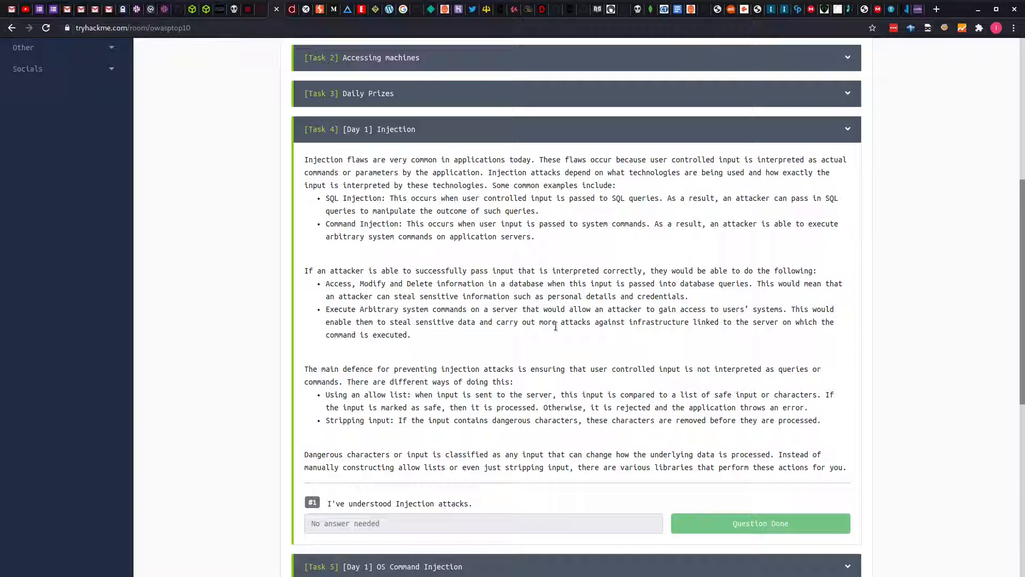
scroll("down", 3)
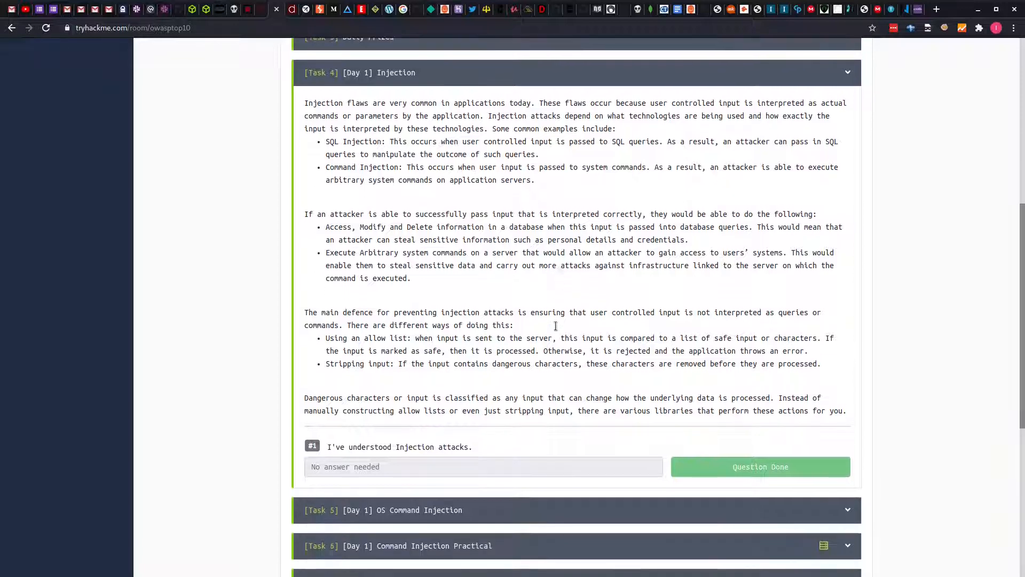
scroll("down", 3)
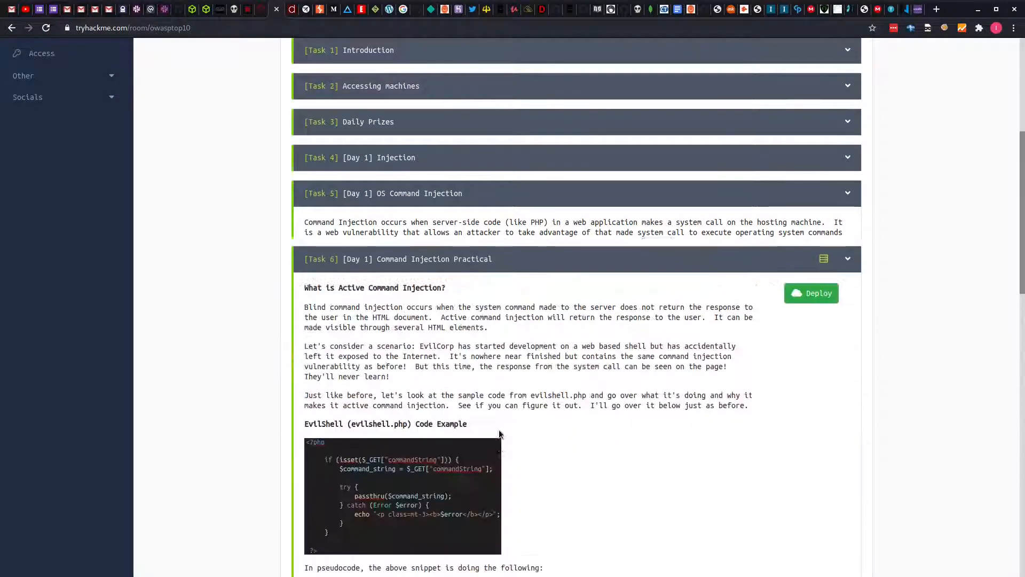
Scroll past the detection commands list down to the command injection questions
scroll("down", 3)
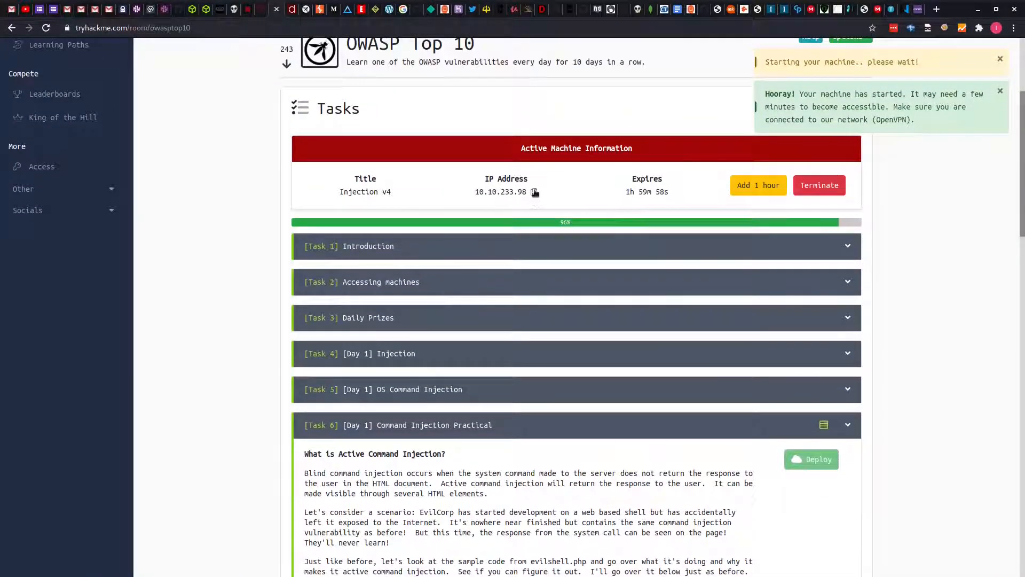
scroll("down", 3)
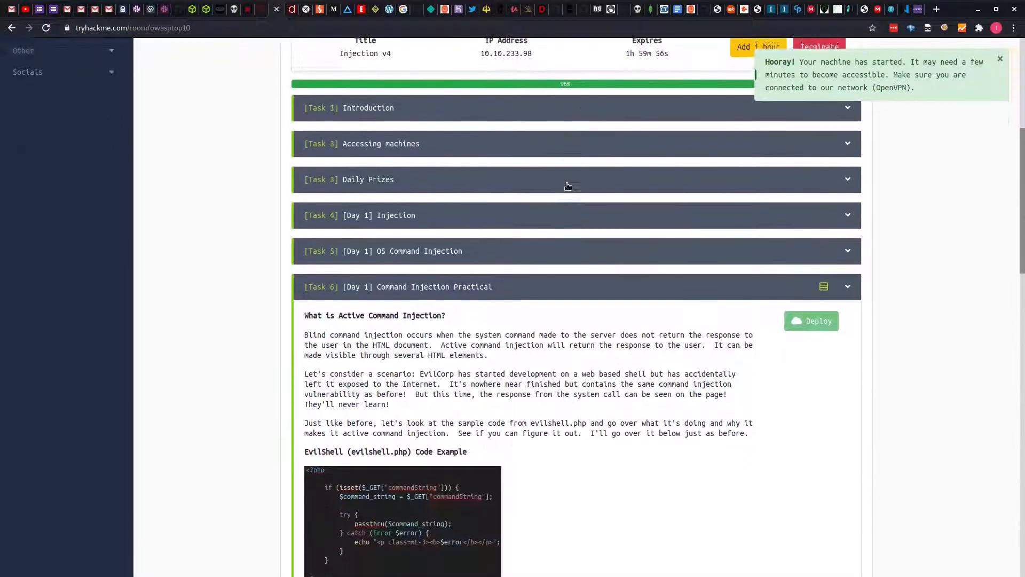
scroll("down", 3)
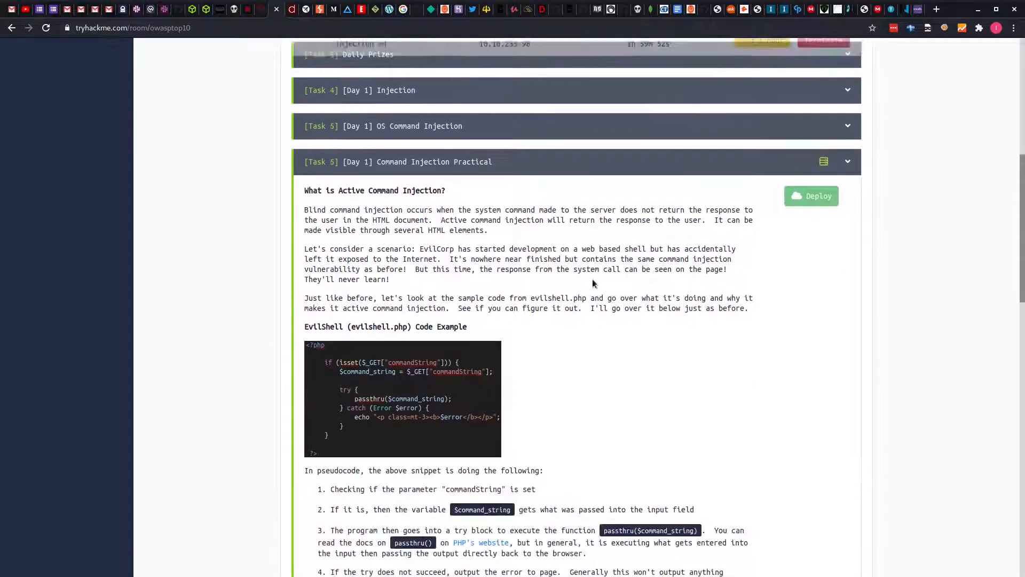
scroll("down", 3)
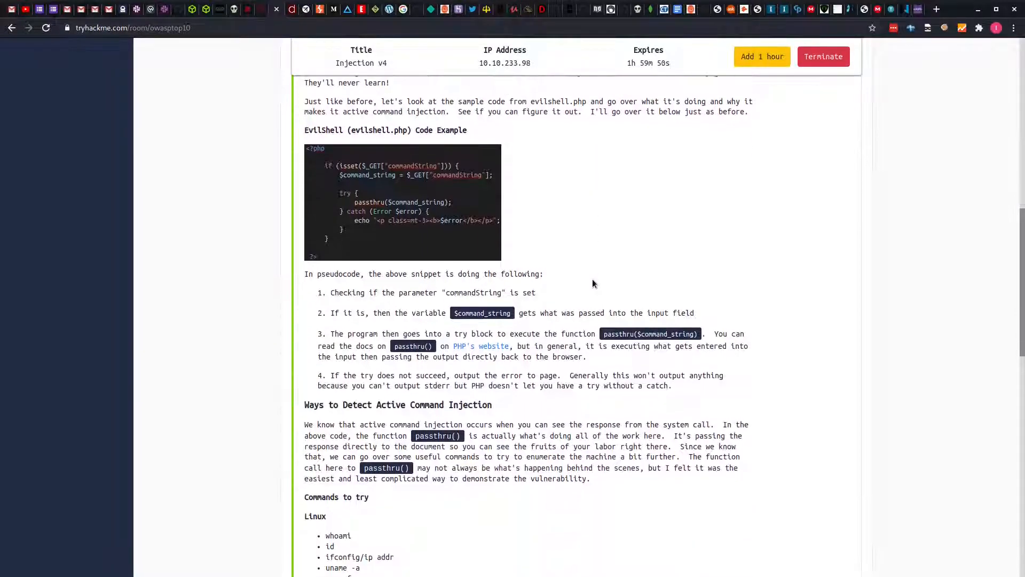
scroll("up", 3)
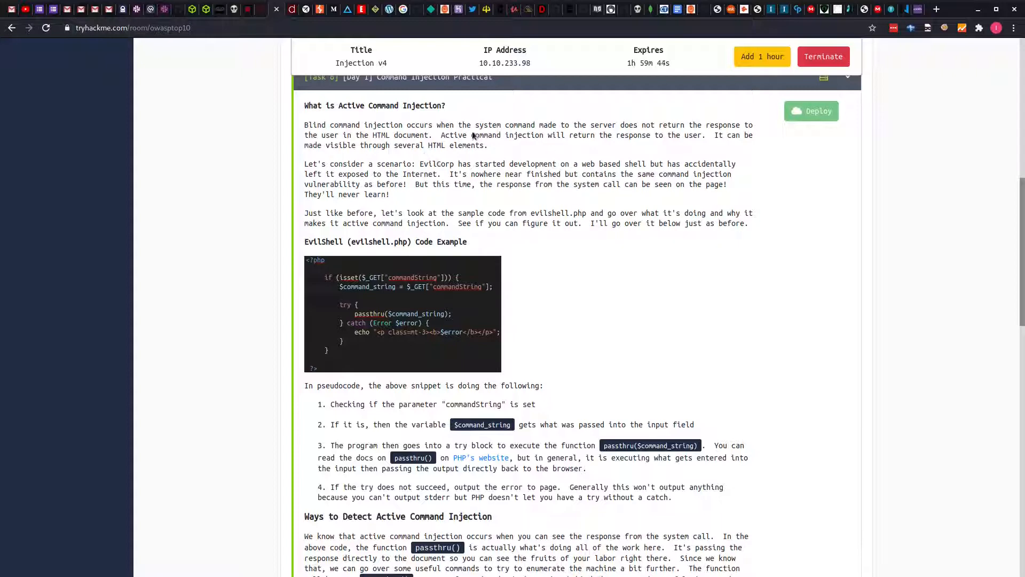
scroll("down", 3)
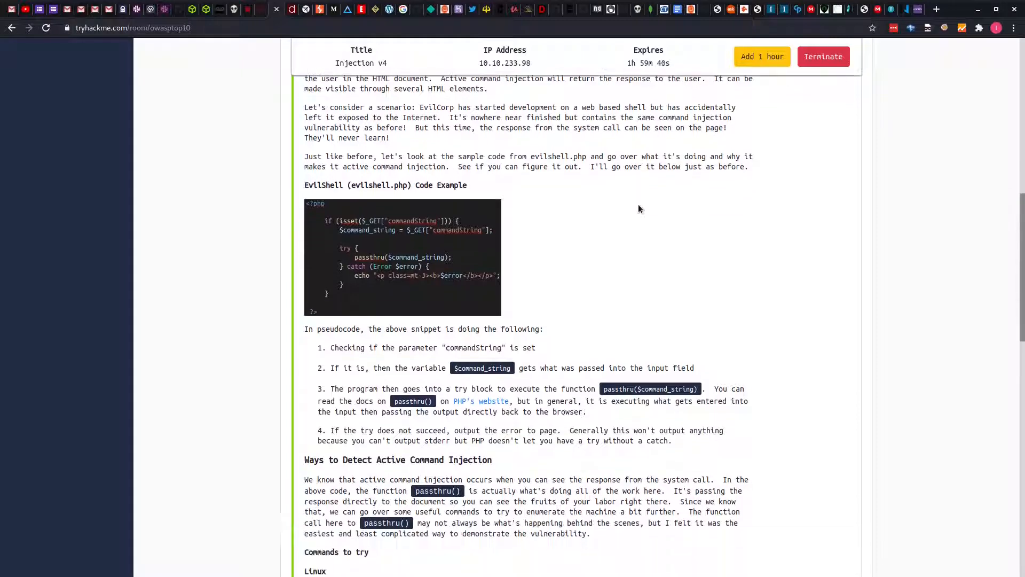
scroll("down", 3)
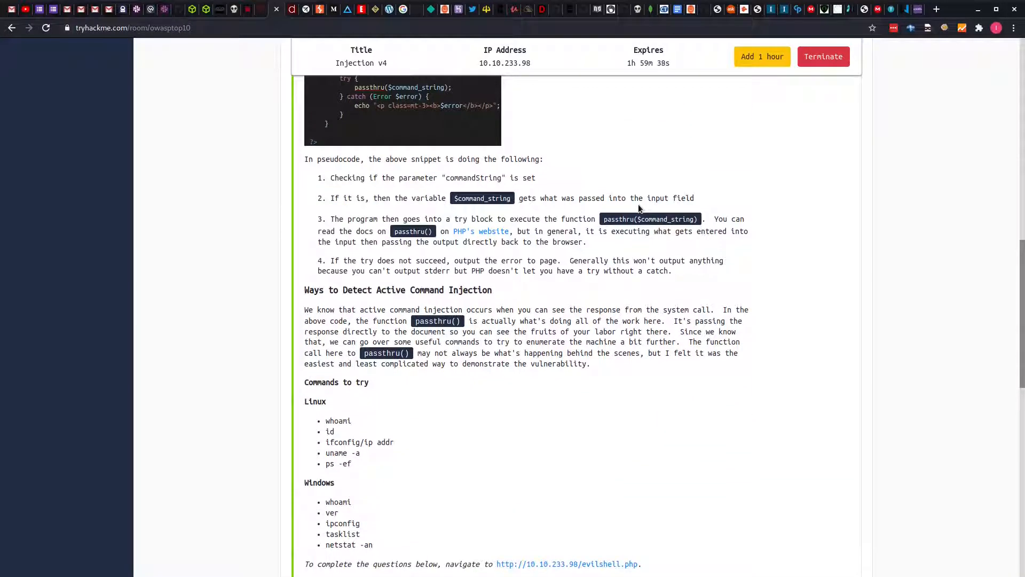
scroll("down", 3)
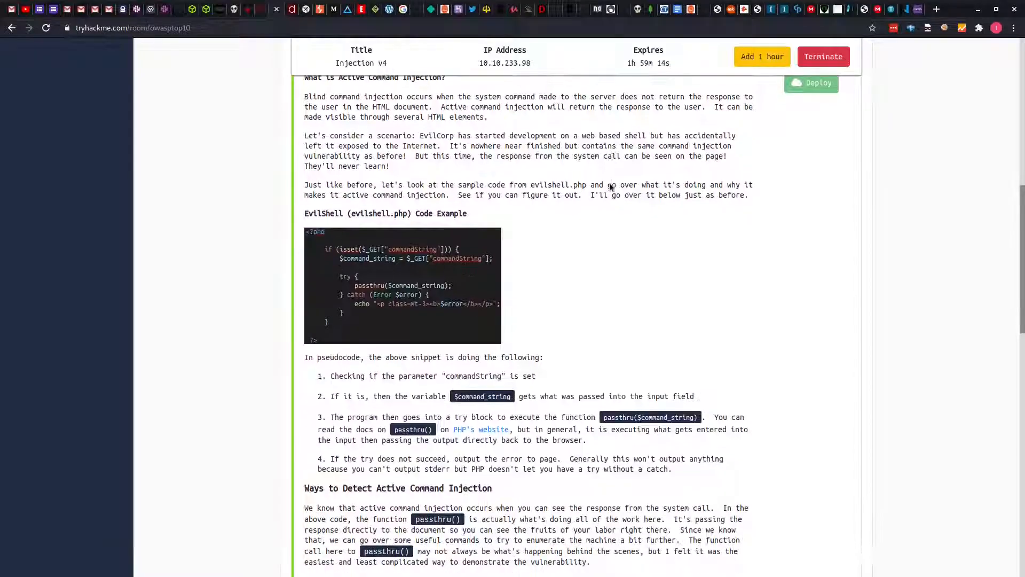
scroll("down", 3)
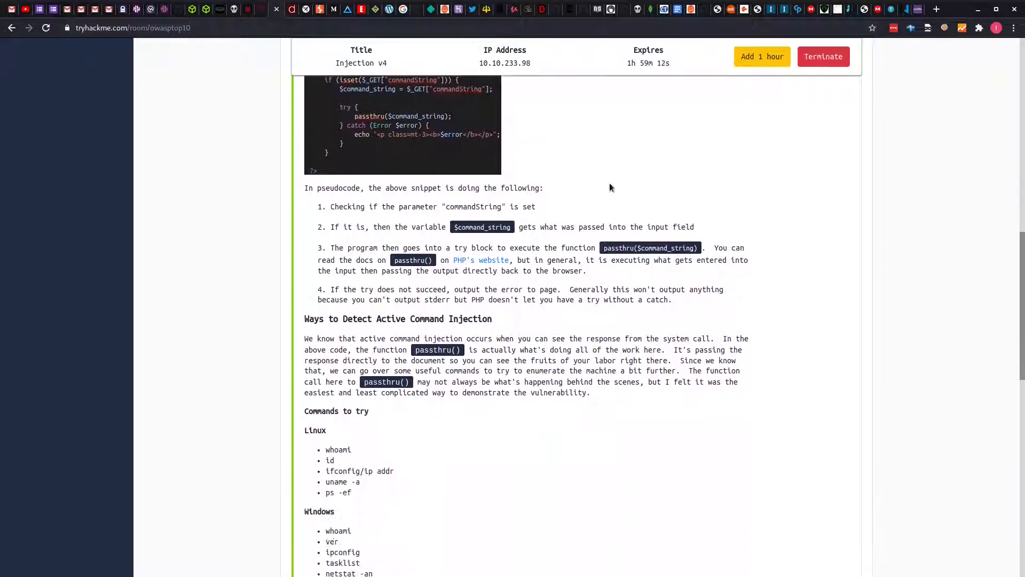
scroll("down", 3)
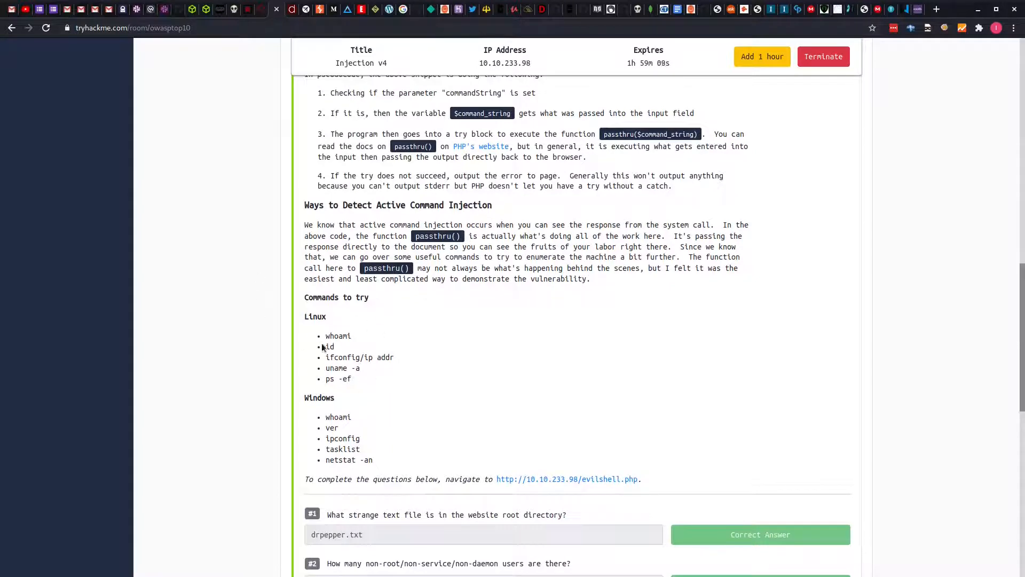
mouse_move(339, 345)
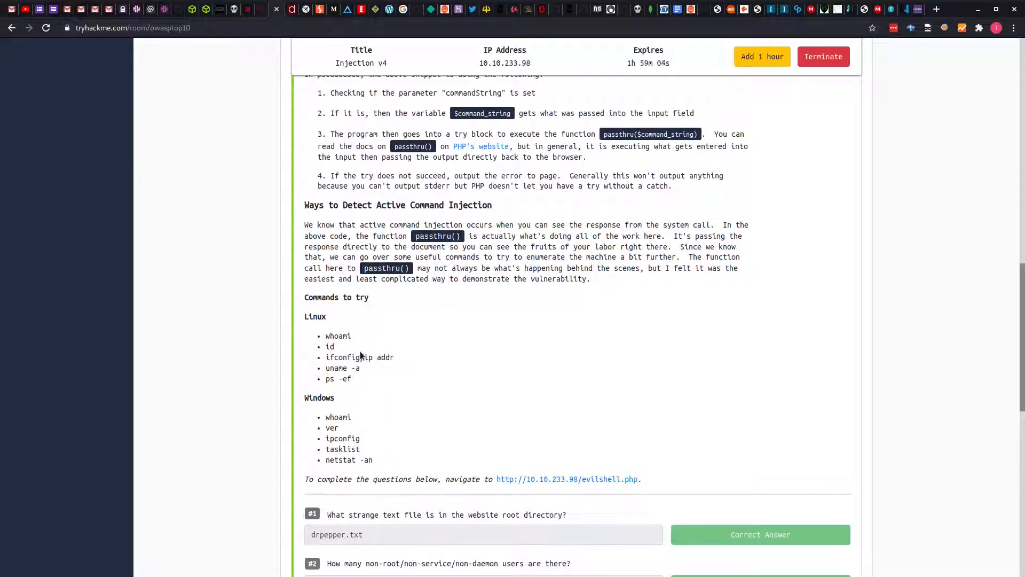
scroll("down", 3)
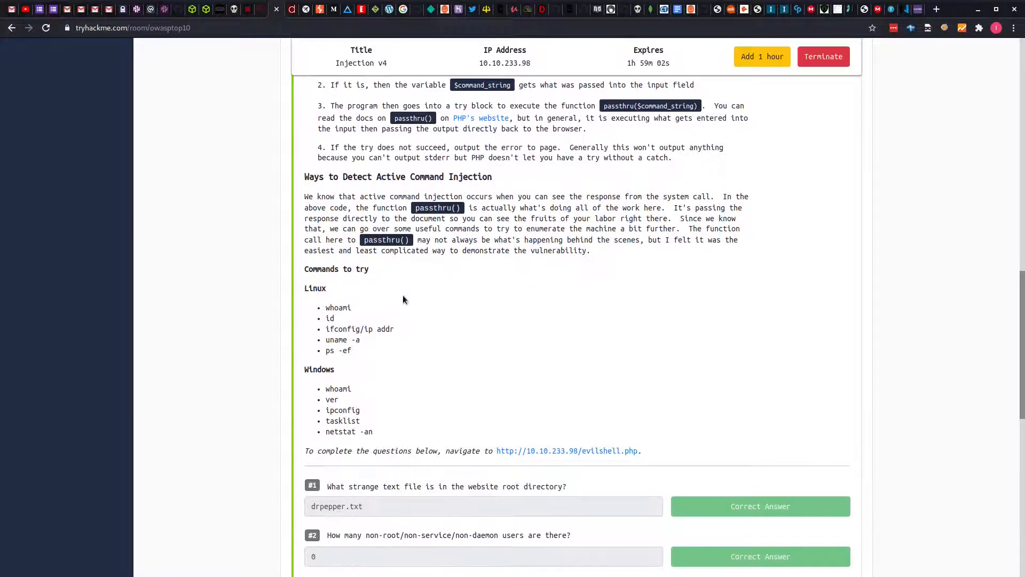
scroll("down", 3)
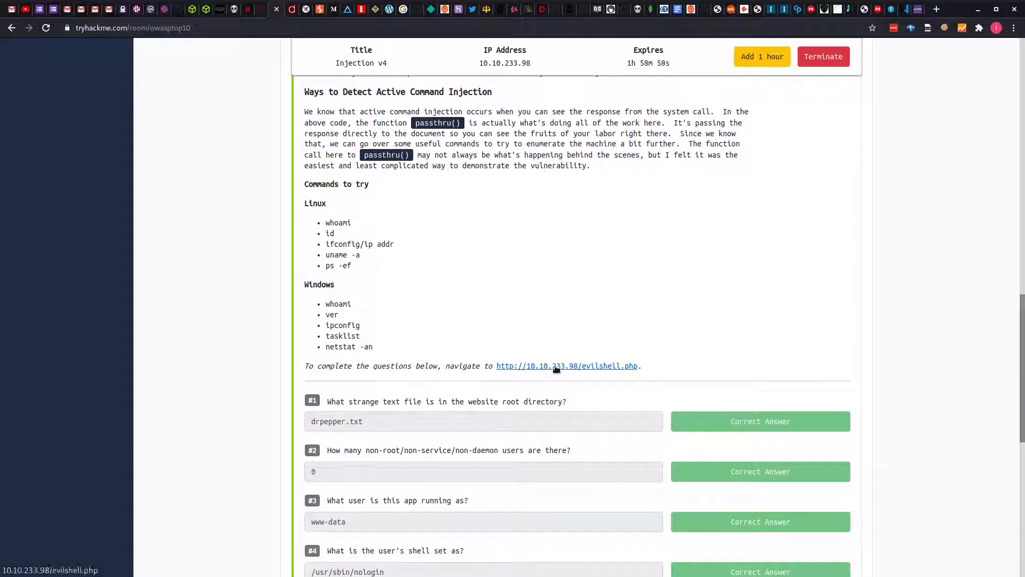
Run whoami in EvilShell on 10.10.233.98 and select the www-data result
left_click(567, 366)
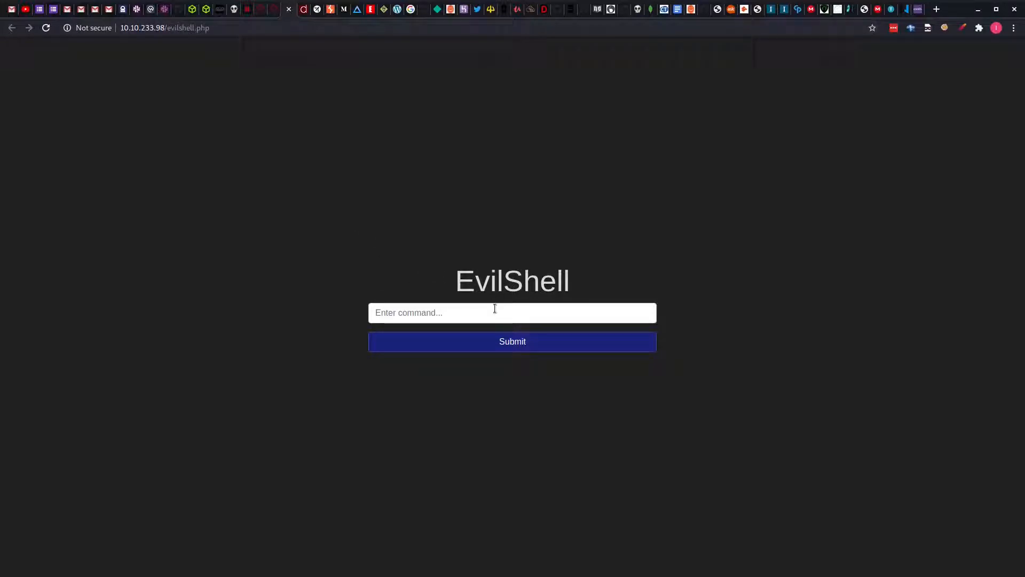
mouse_move(468, 345)
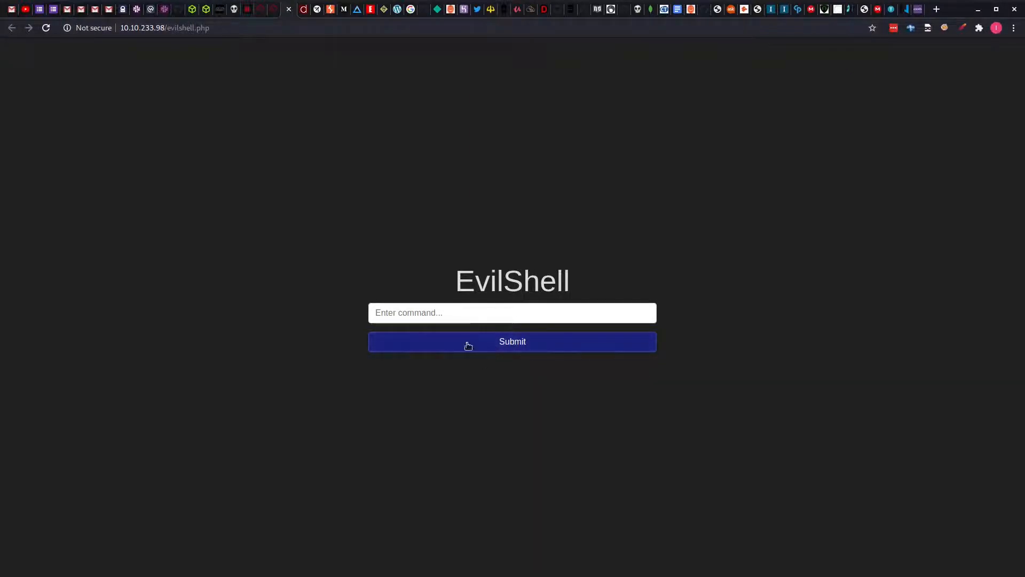
mouse_move(274, 10)
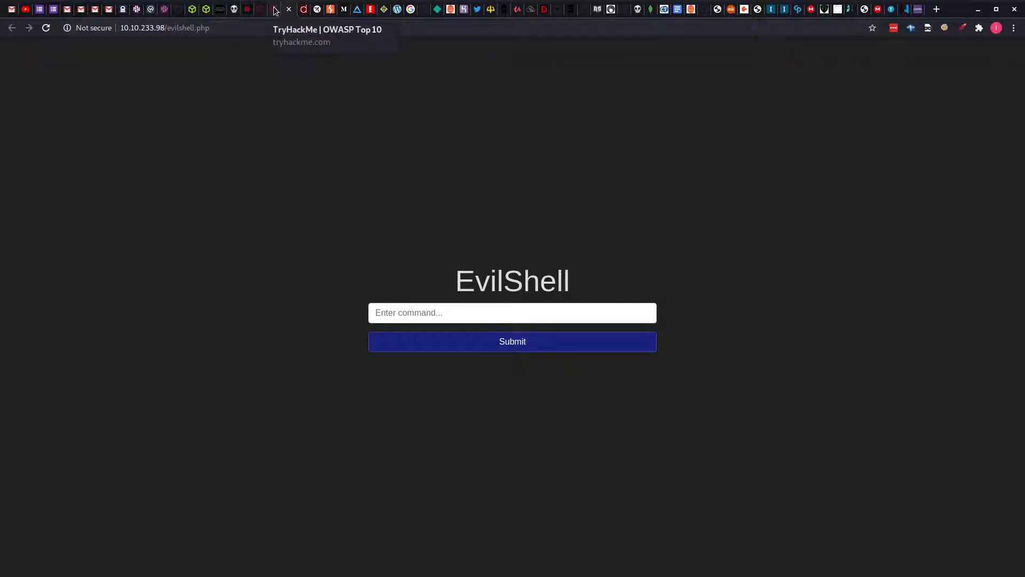
left_click(512, 313)
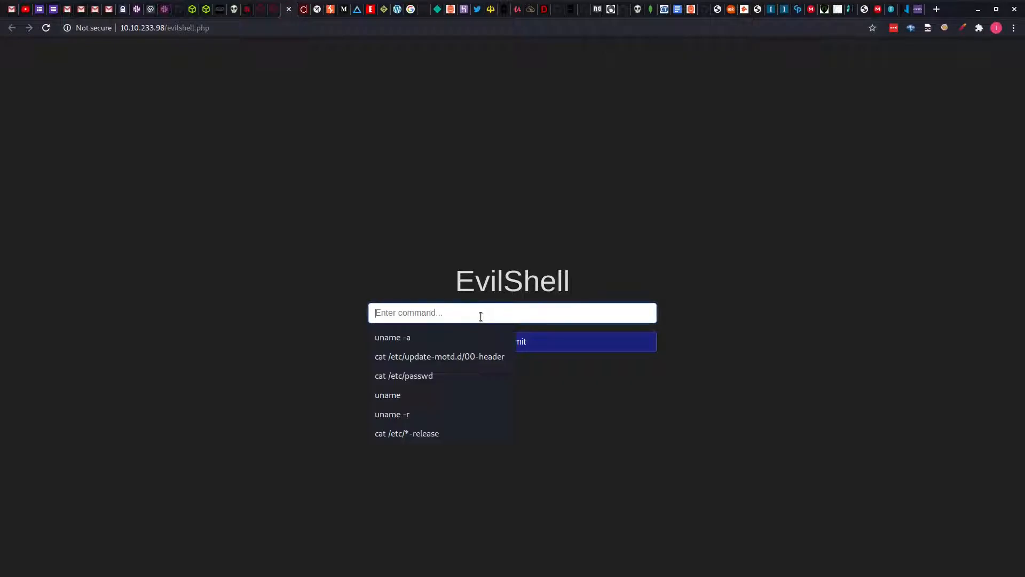
type("whoami")
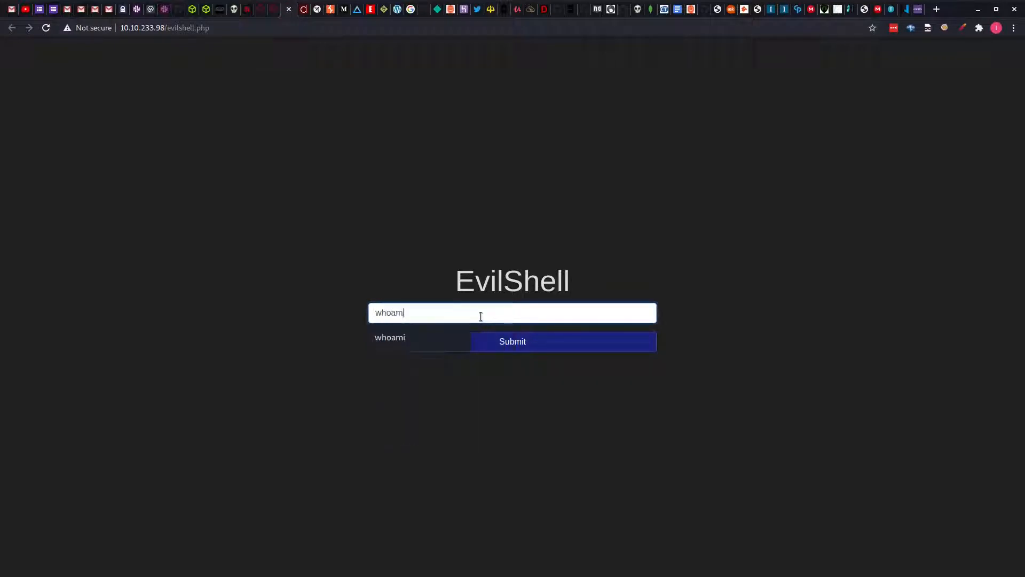
left_click(512, 340)
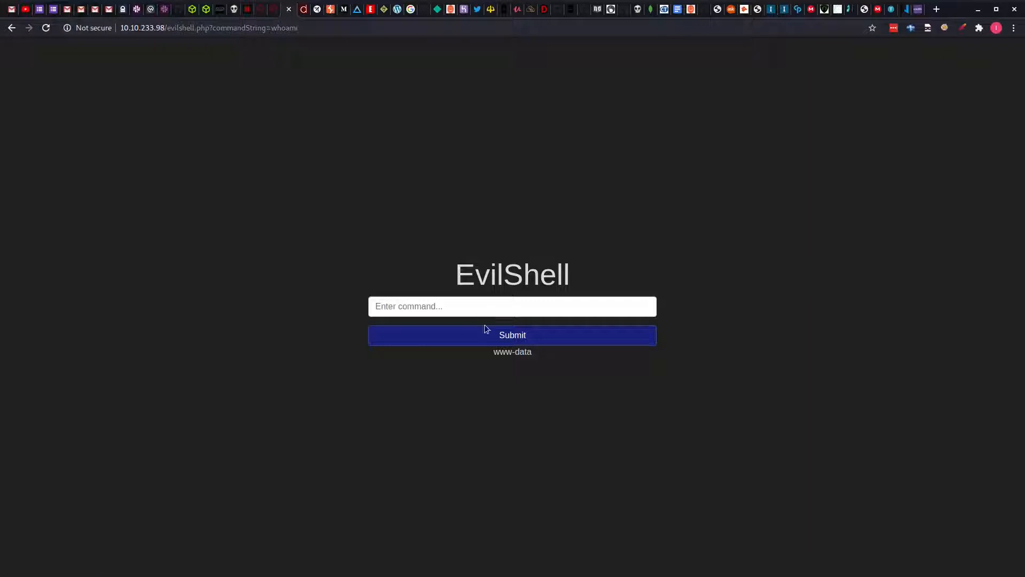
double_click(512, 351)
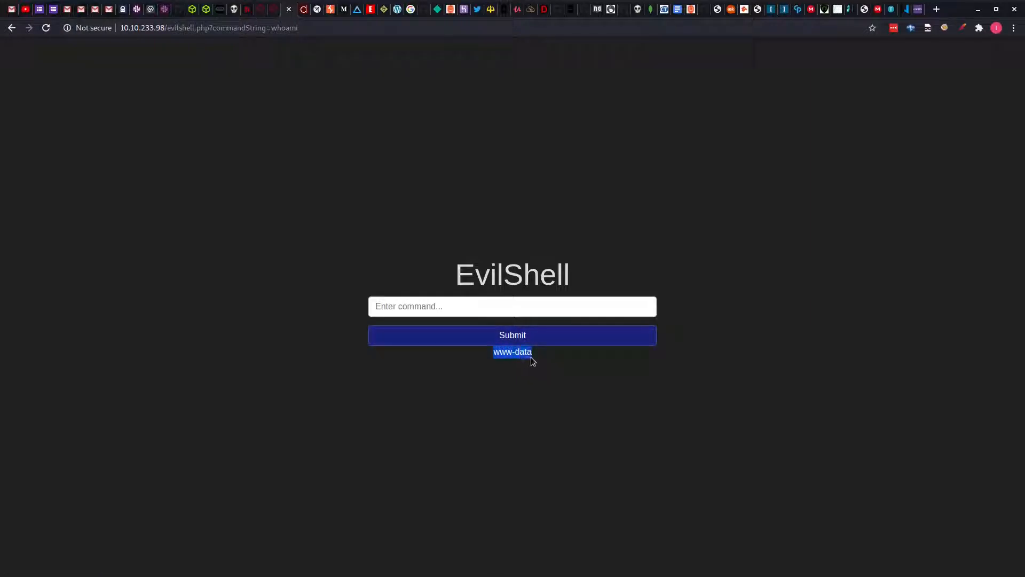
left_click(512, 306)
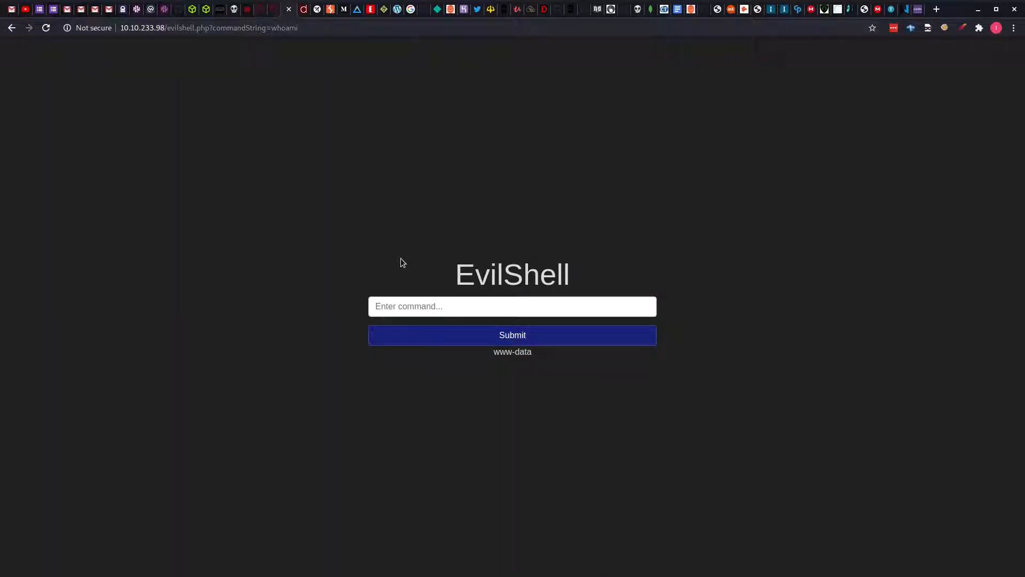
left_click(511, 306)
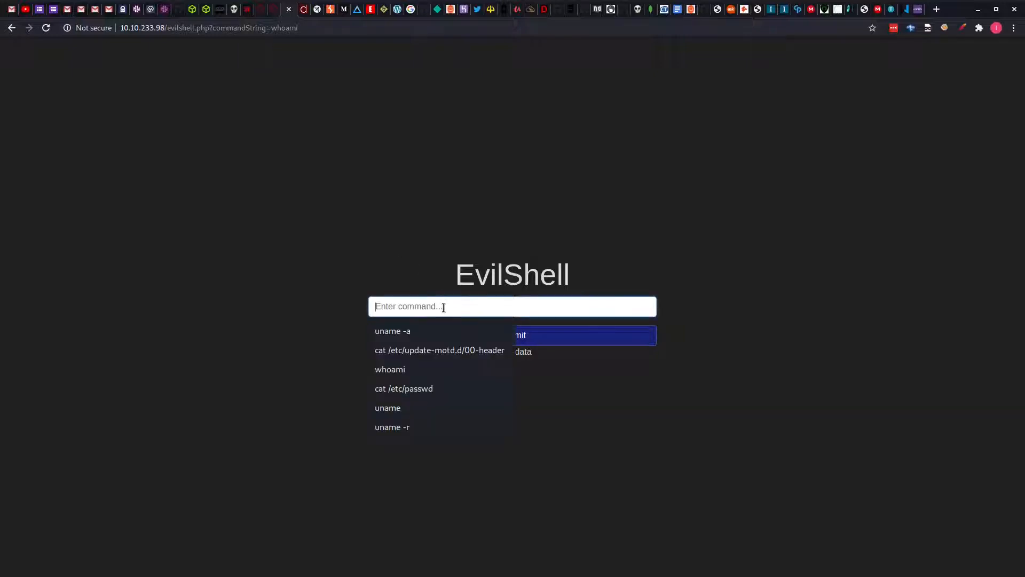
type("ls")
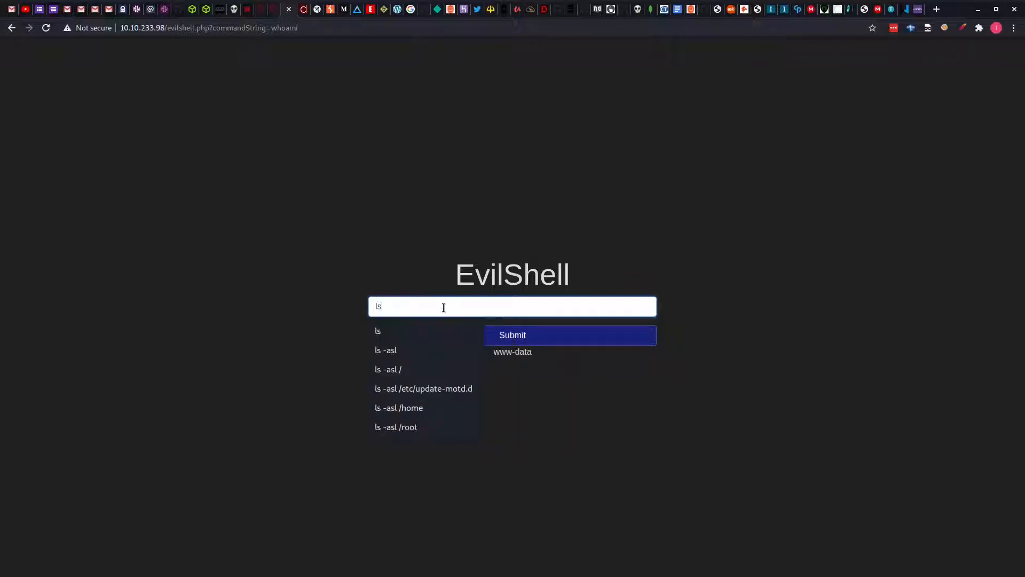
left_click(512, 334)
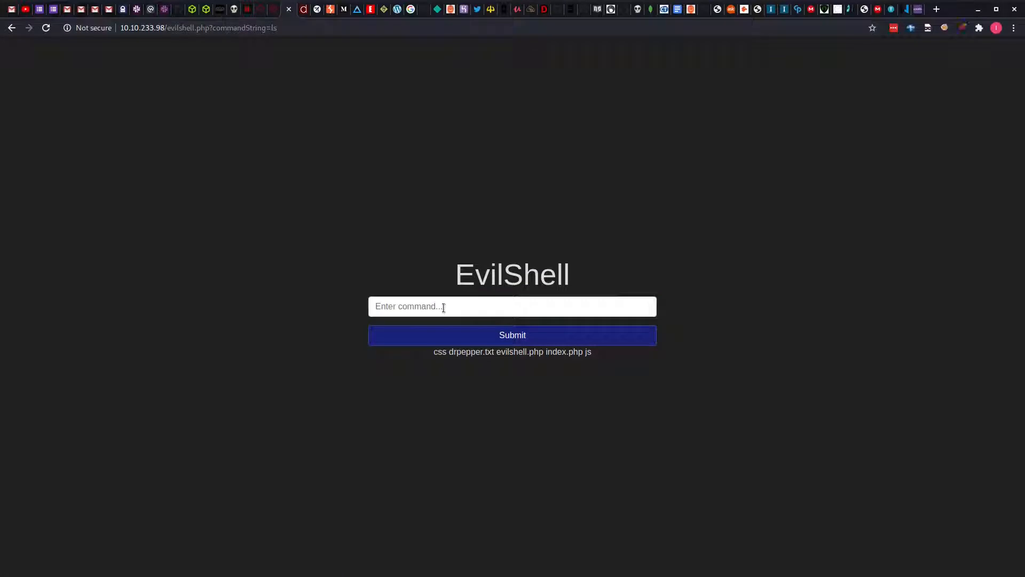
mouse_move(531, 398)
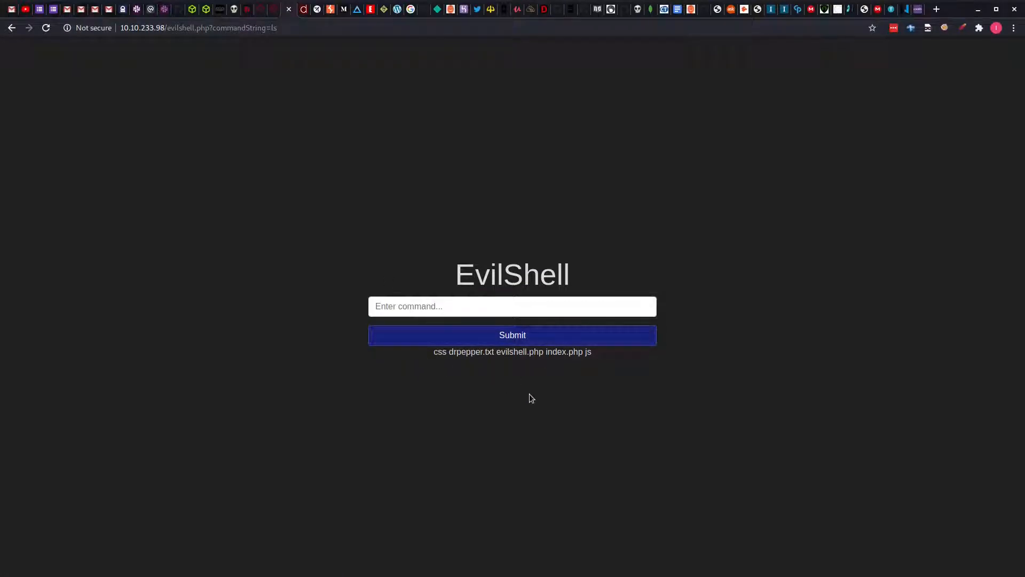
mouse_move(516, 363)
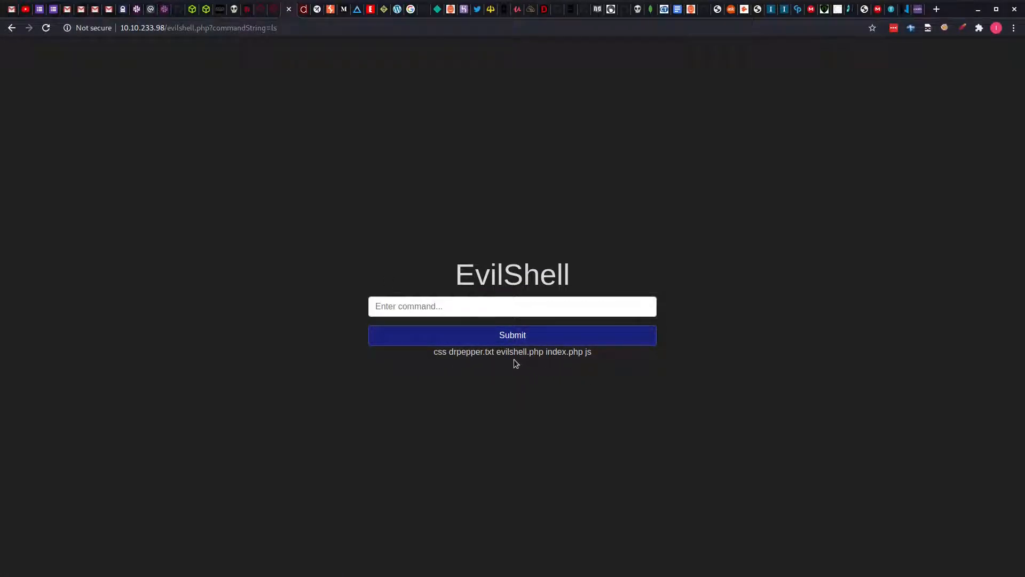
mouse_move(314, 256)
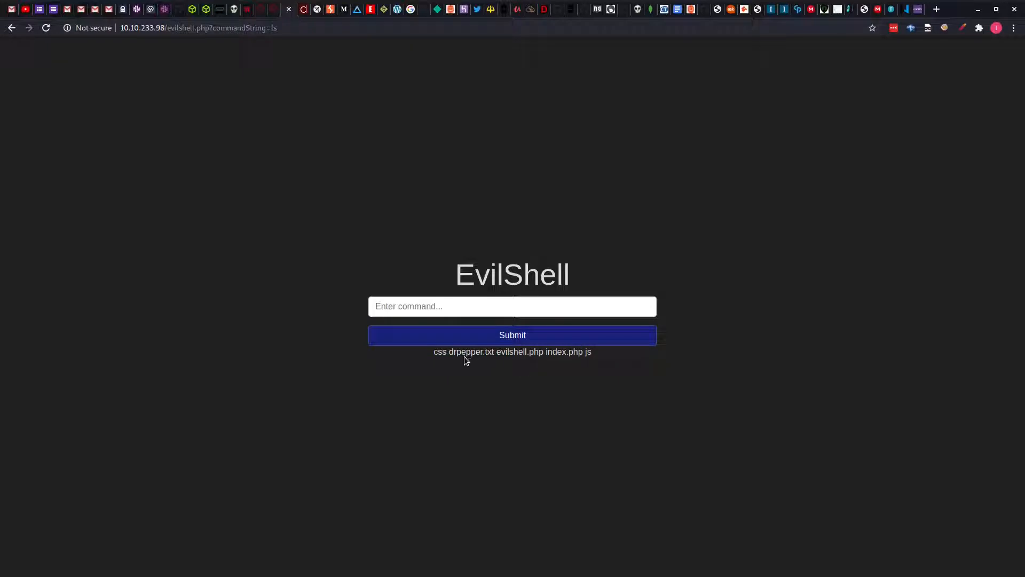
mouse_move(488, 352)
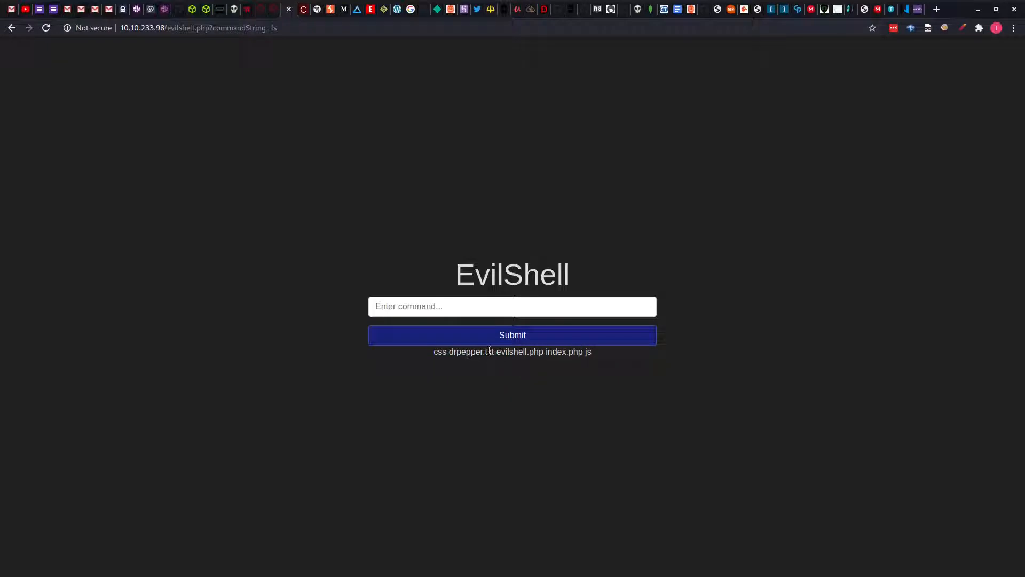
double_click(477, 351)
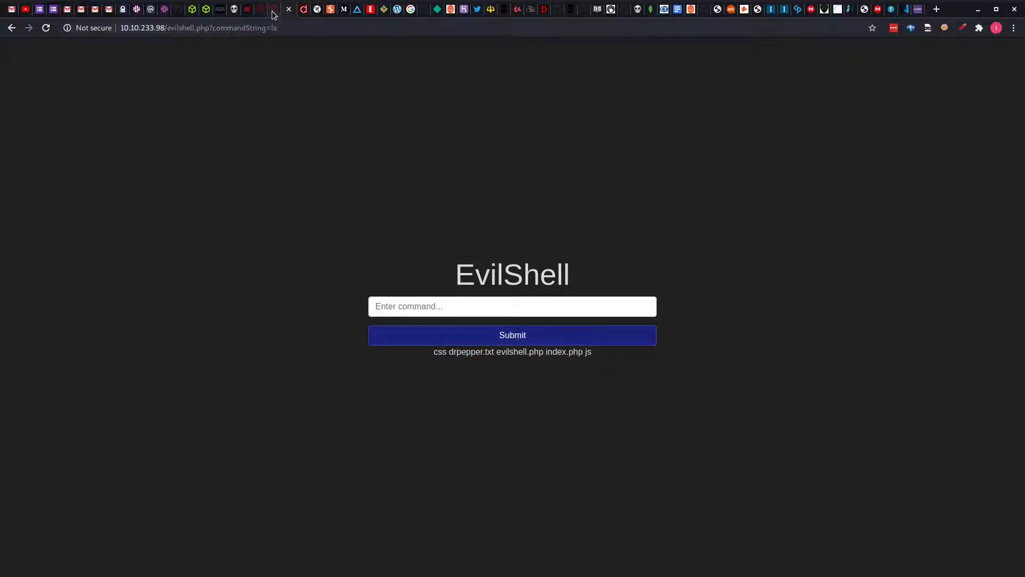
left_click(269, 9)
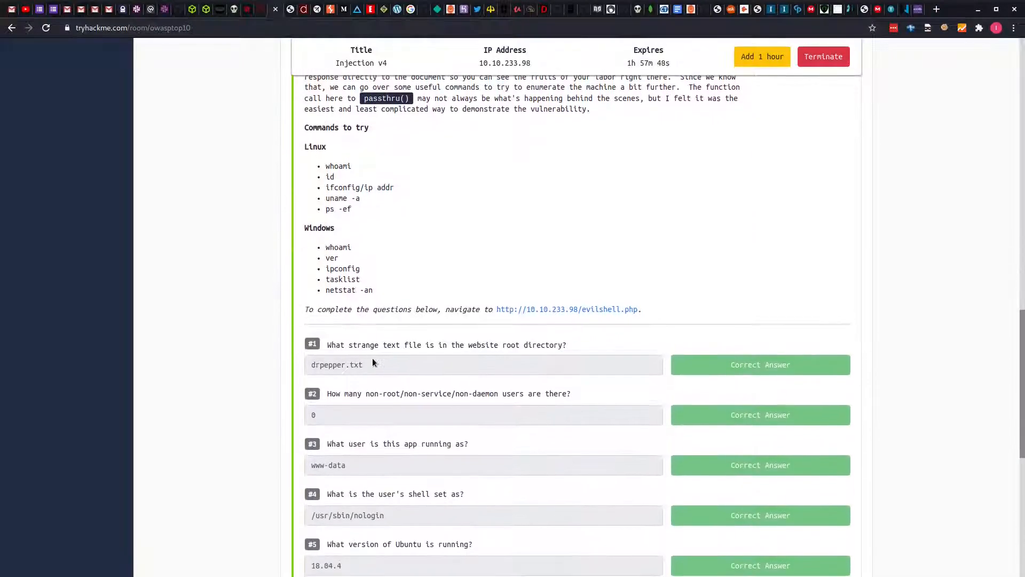
scroll("down", 3)
type("c")
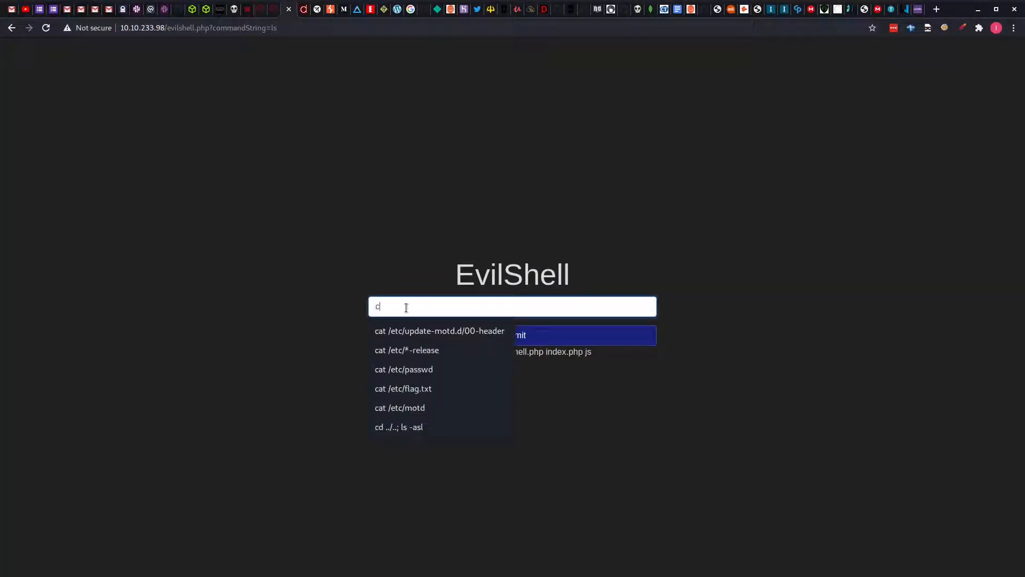
Run cat /etc/passwd in EvilShell to list the server accounts, then return to TryHackMe
type("at /")
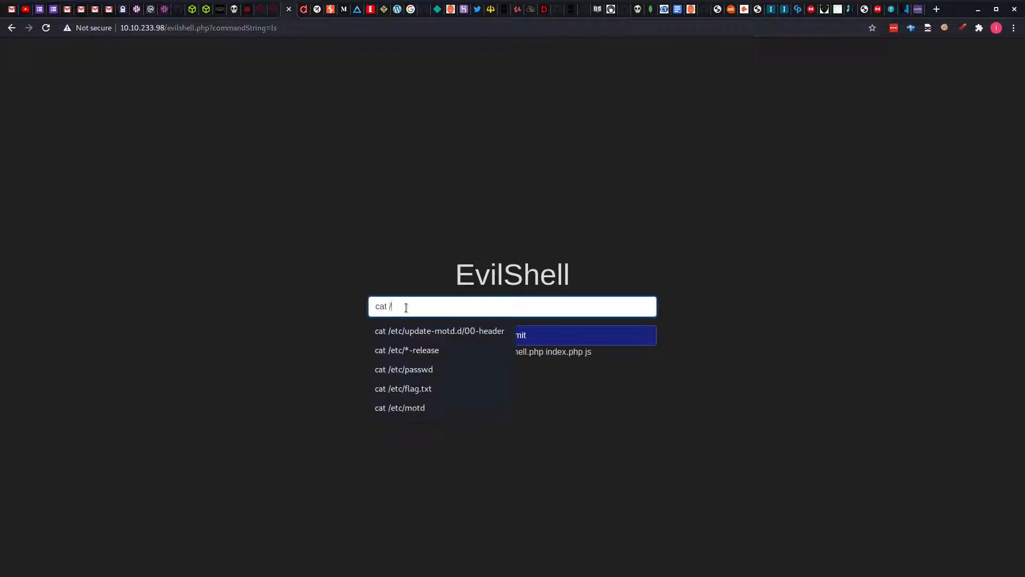
type("etc/passwd")
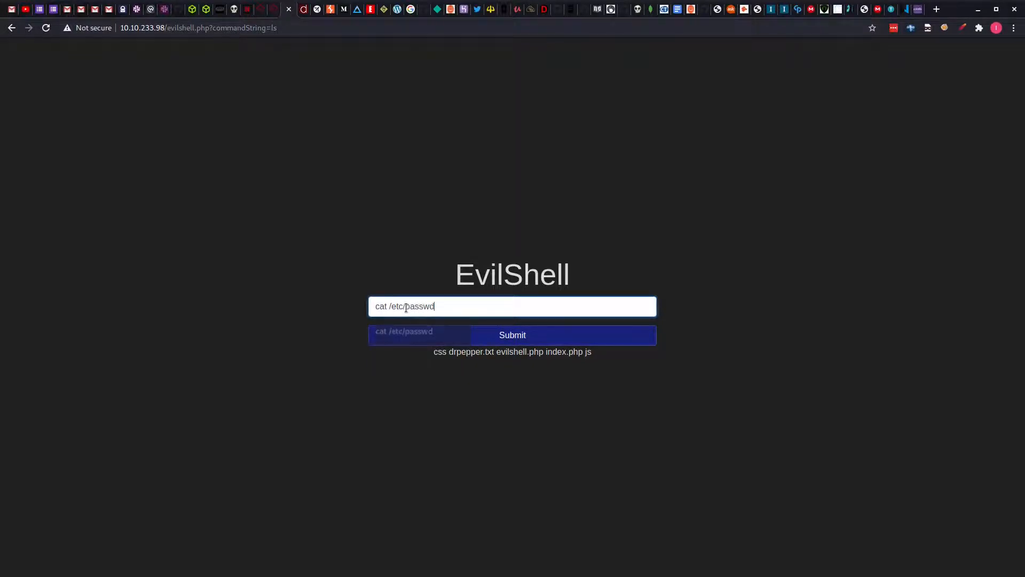
left_click(511, 334)
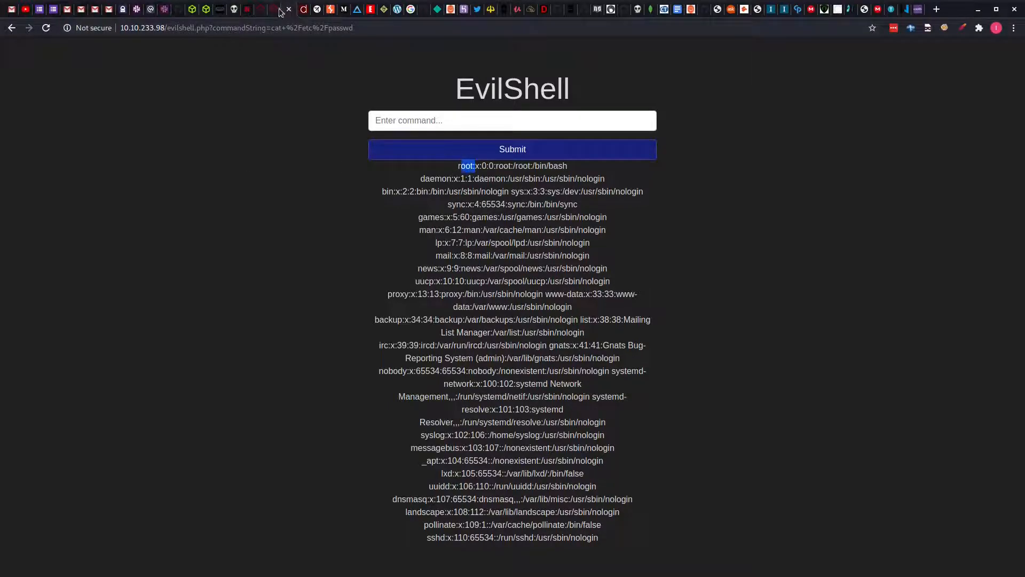
left_click(281, 10)
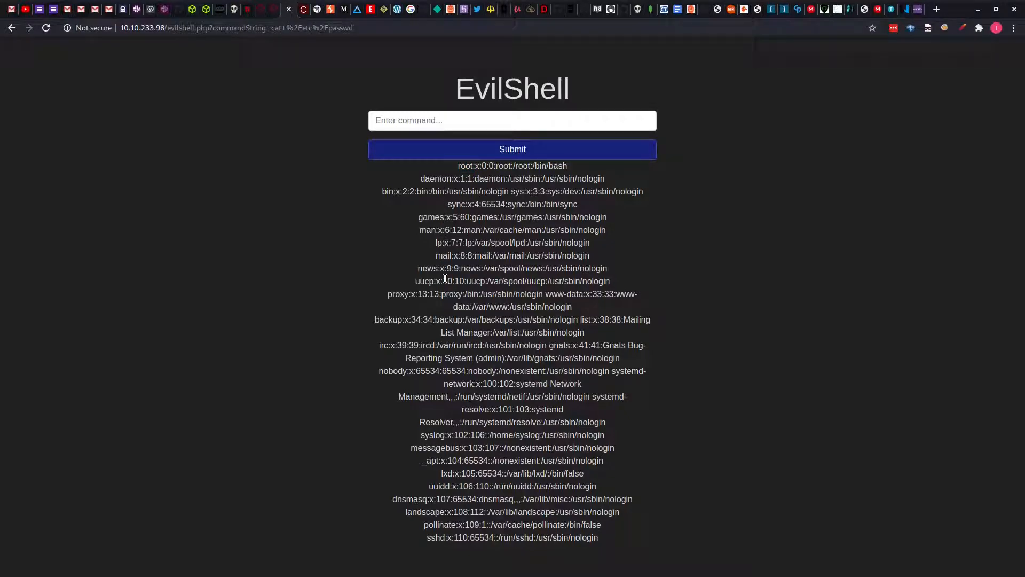
mouse_move(404, 235)
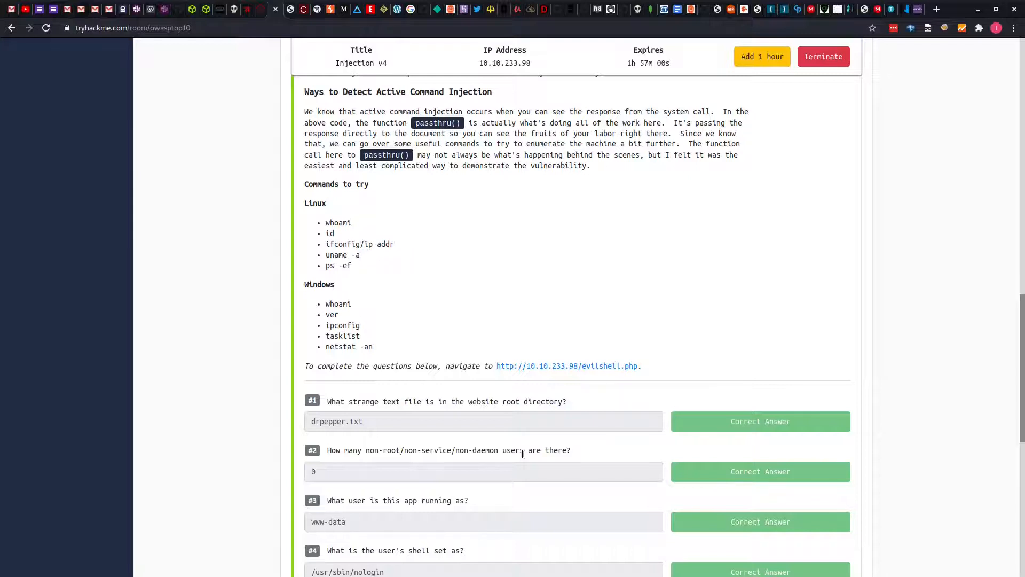
Scroll down the TryHackMe question list
scroll("down", 3)
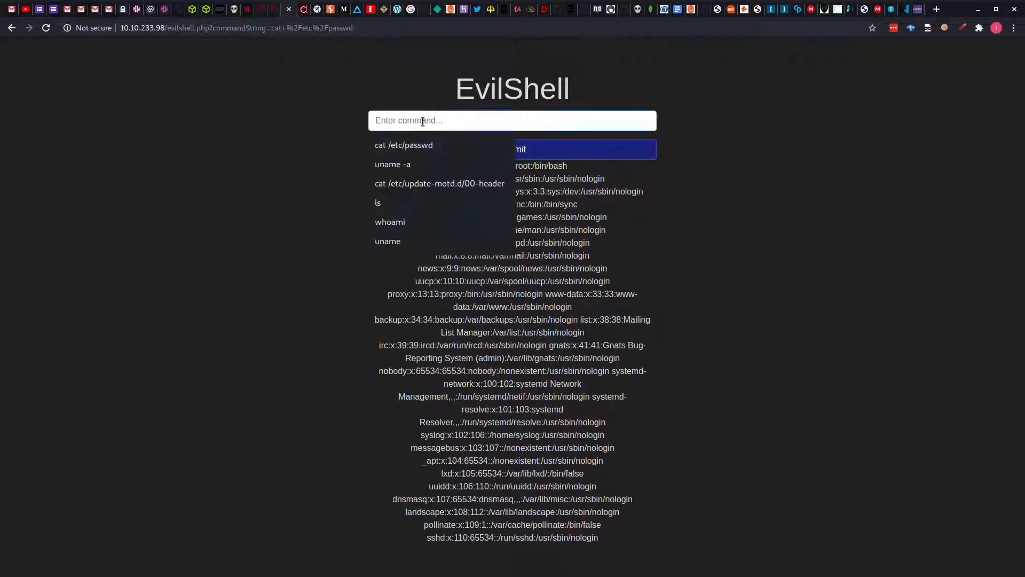
Return to TryHackMe and review the six questions down to the MOTD beverage one
left_click(390, 221)
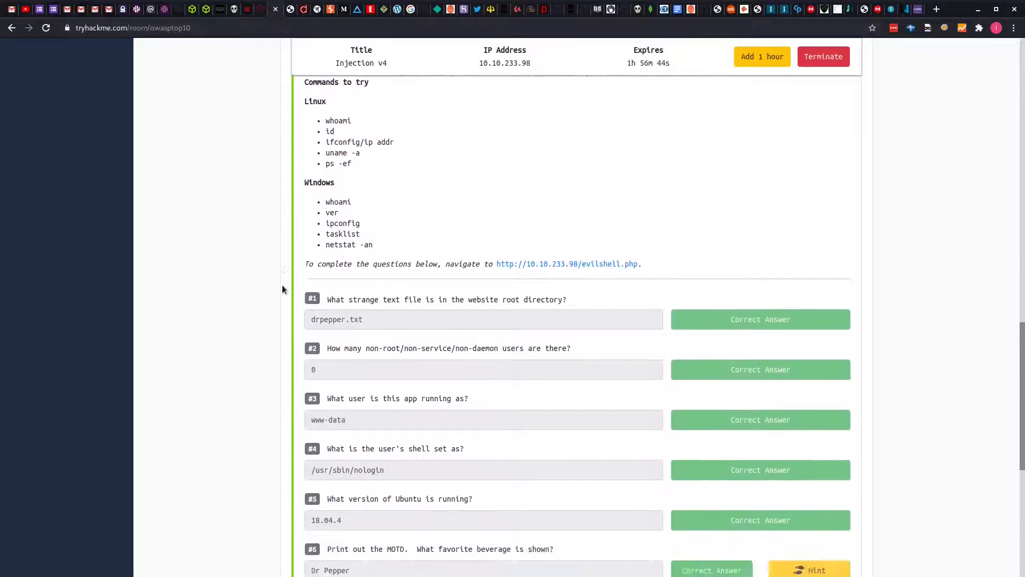
scroll("down", 3)
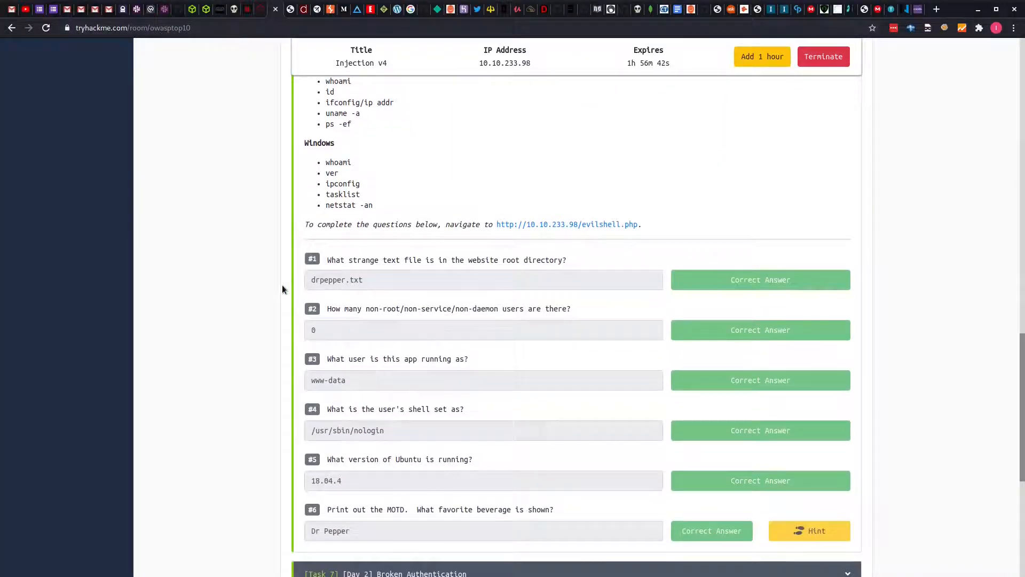
scroll("up", 3)
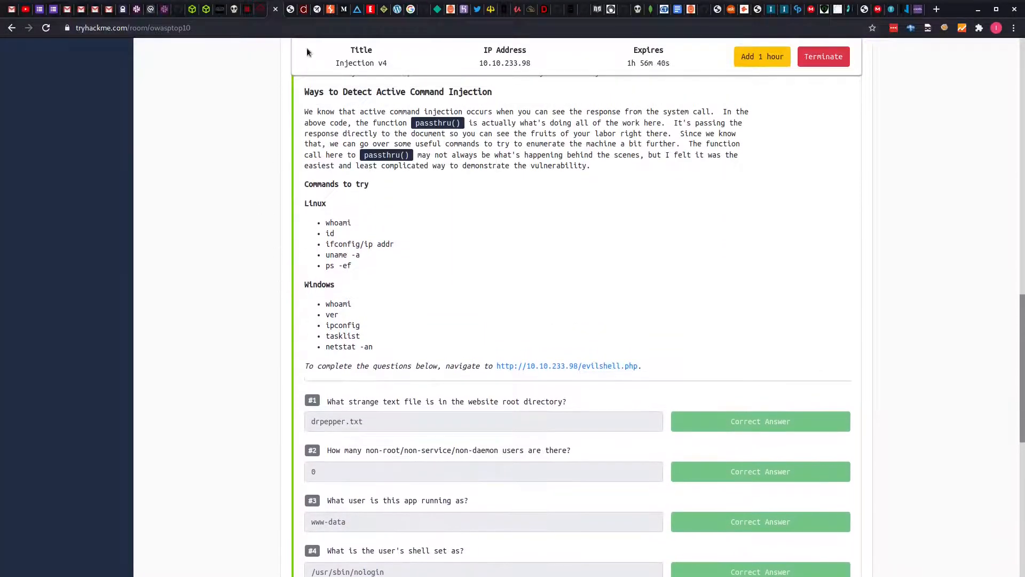
Rerun cat /etc/passwd in EvilShell and pick out www-data's /usr/sbin/nologin shell
left_click(566, 365)
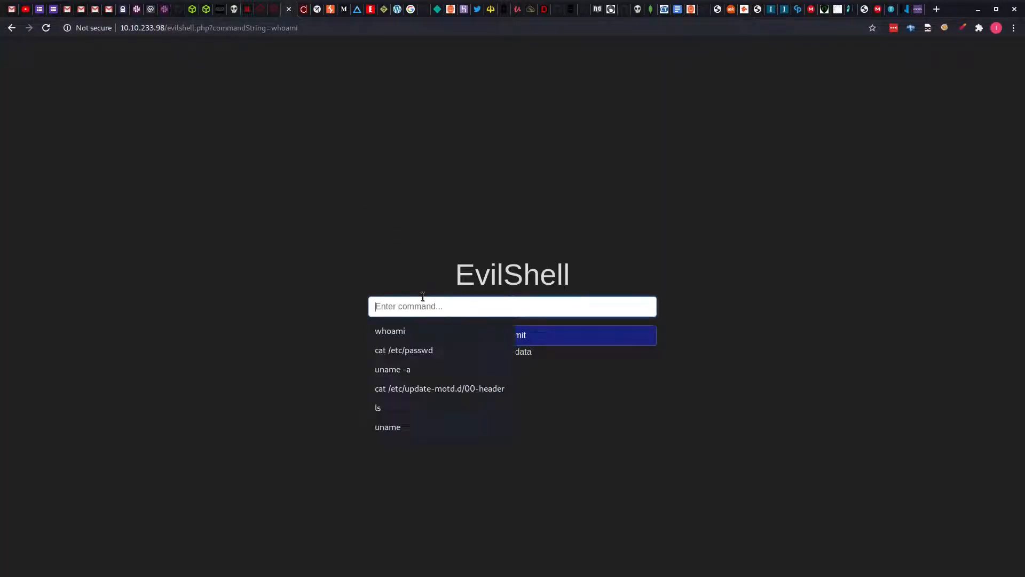
type("cat /etc/")
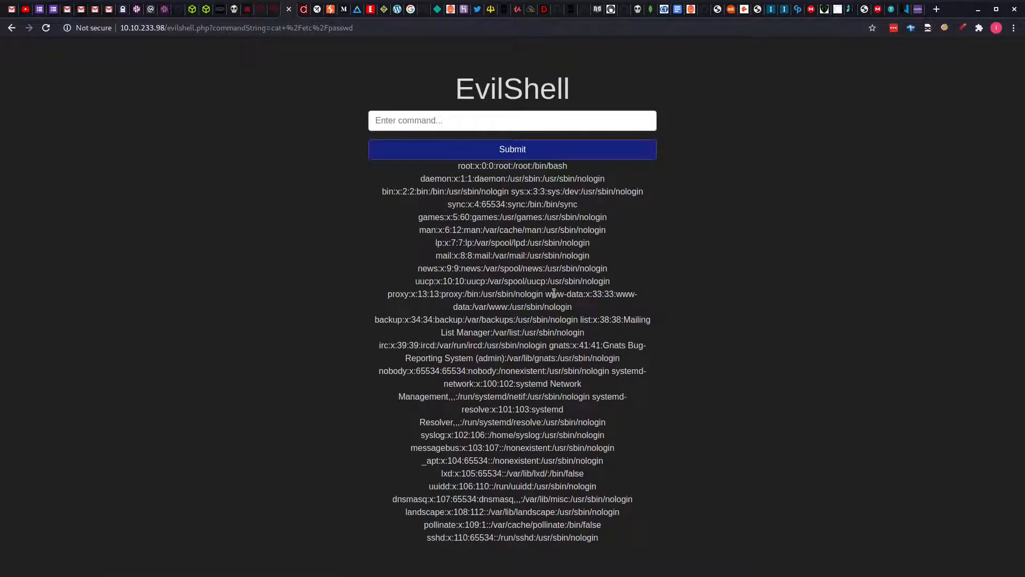
double_click(564, 294)
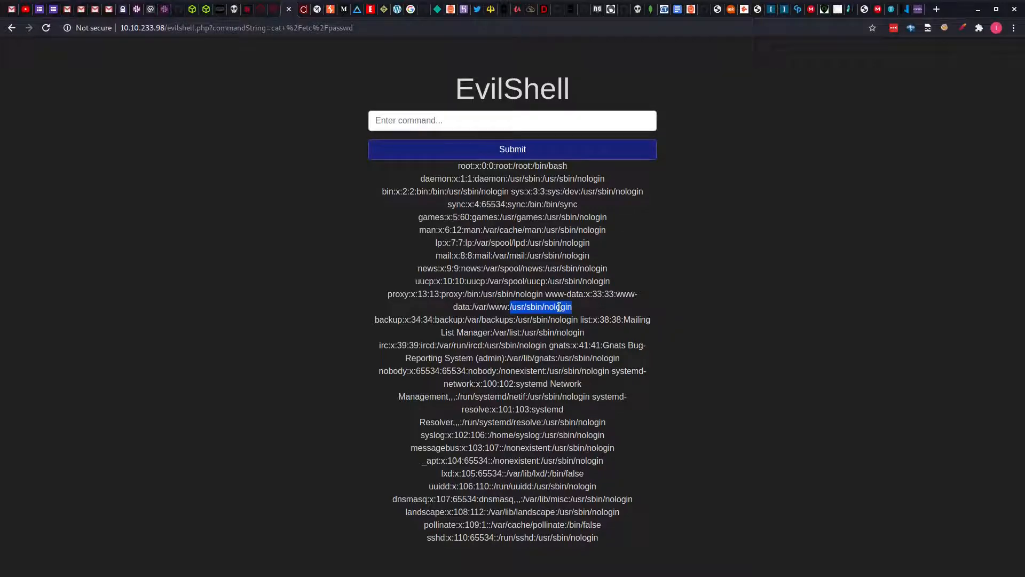
left_click(276, 10)
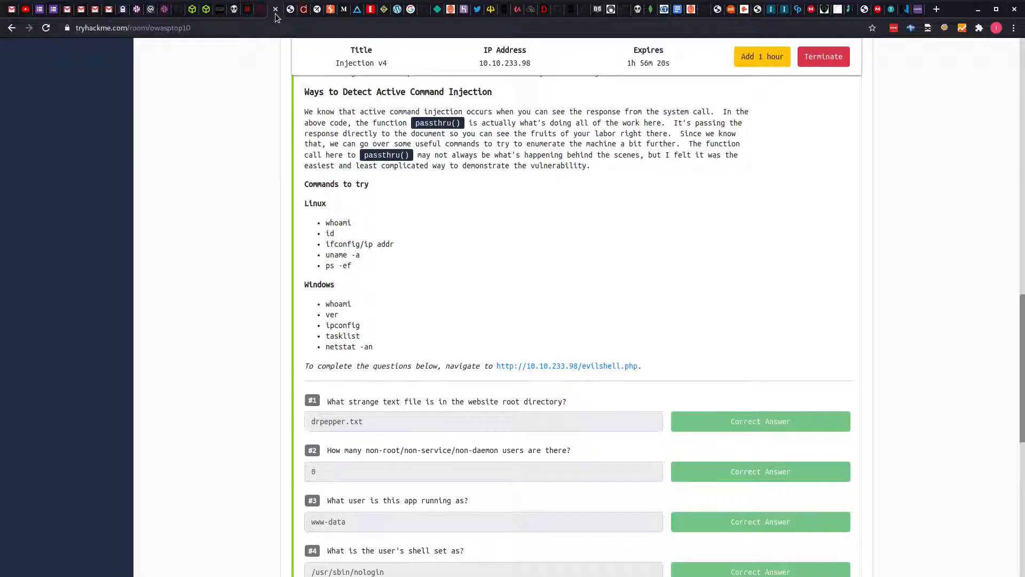
Review the questions and the passwd output, then move to another browser tab to look something up
scroll("down", 3)
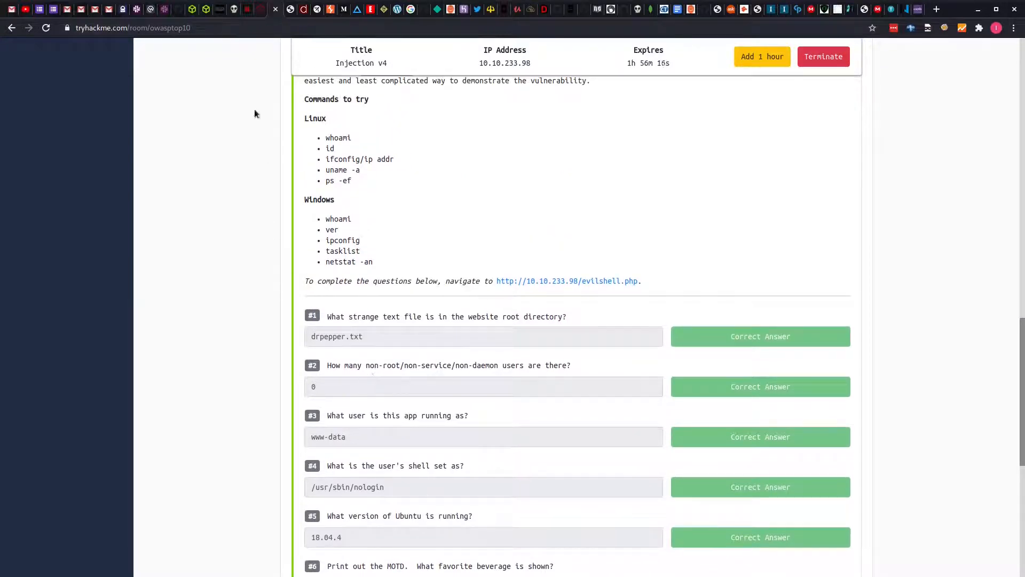
left_click(566, 281)
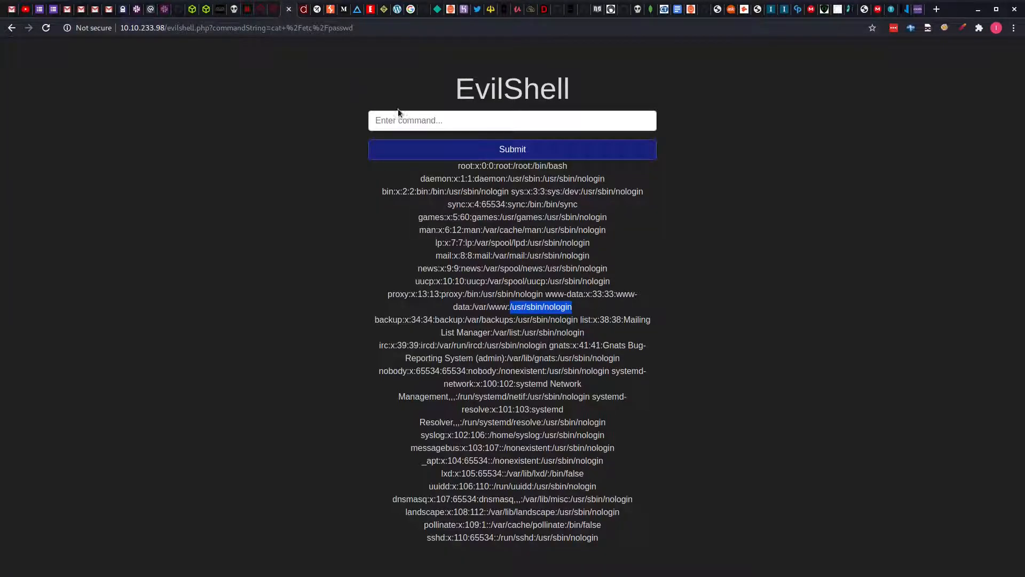
left_click(512, 121)
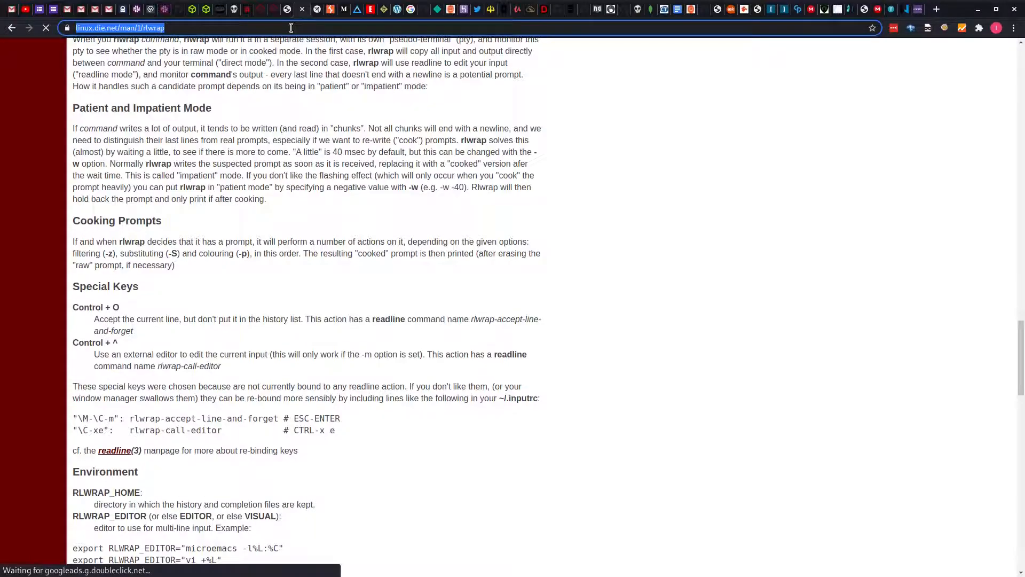
Search ubuntu, open the Linuxize check-Ubuntu-version guide and copy the lsb_release command
type("ubuntu")
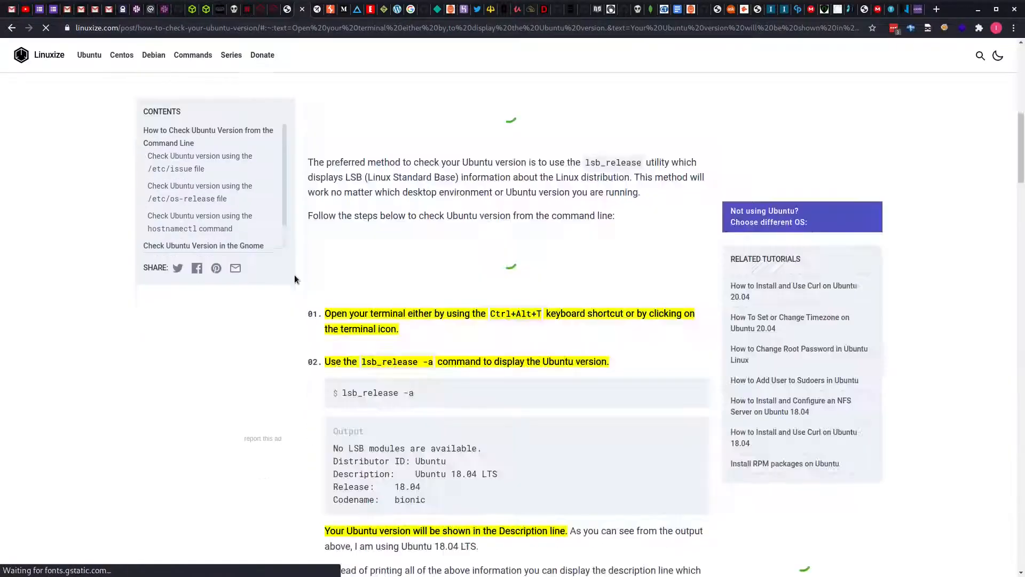
scroll("down", 3)
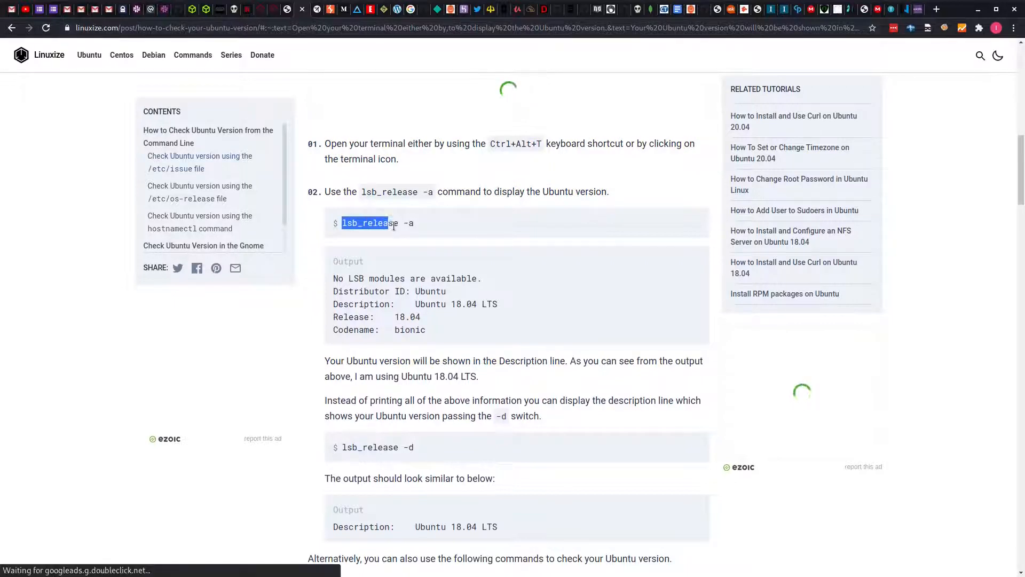
left_click(439, 230)
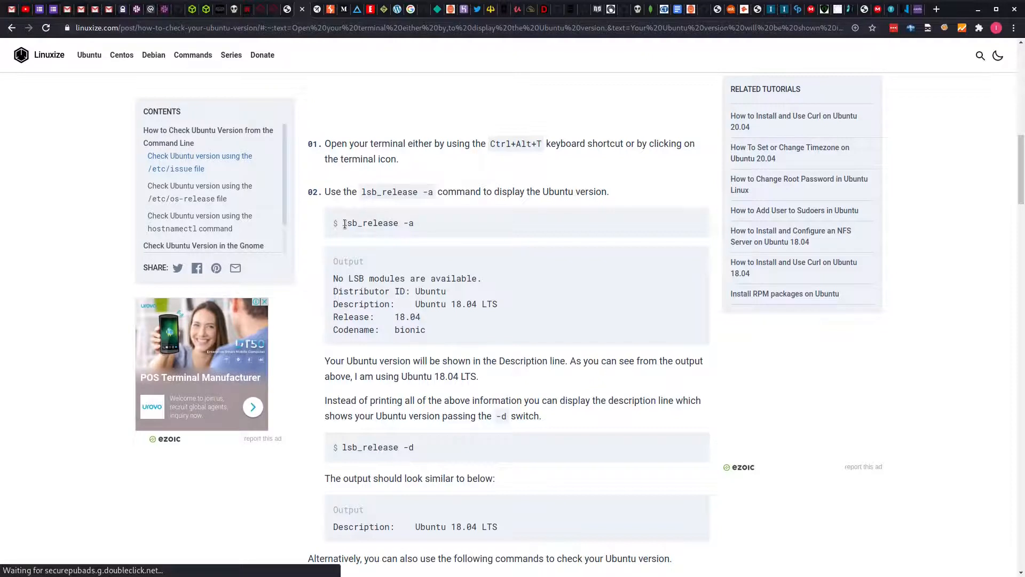
double_click(371, 223)
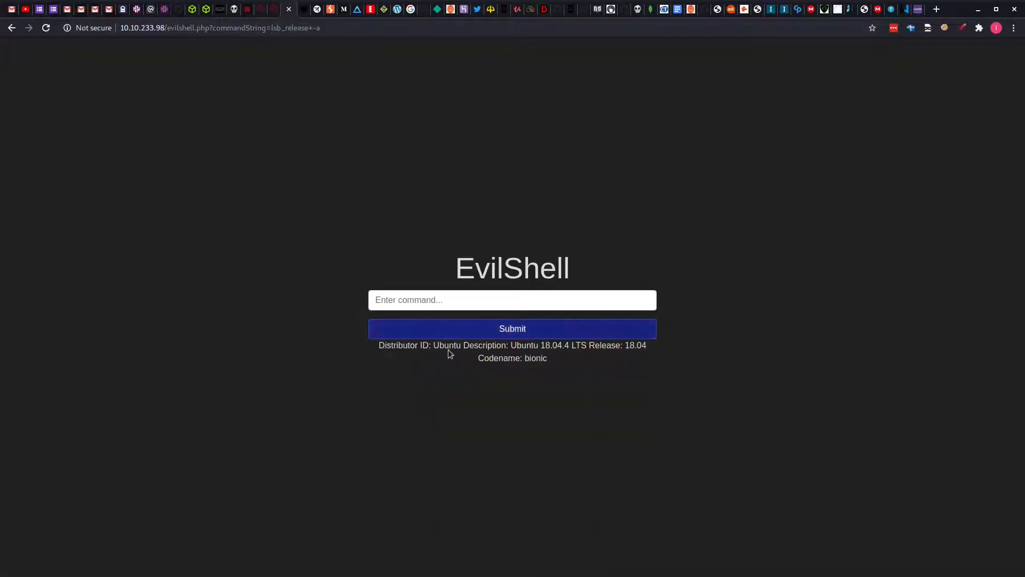
mouse_move(538, 352)
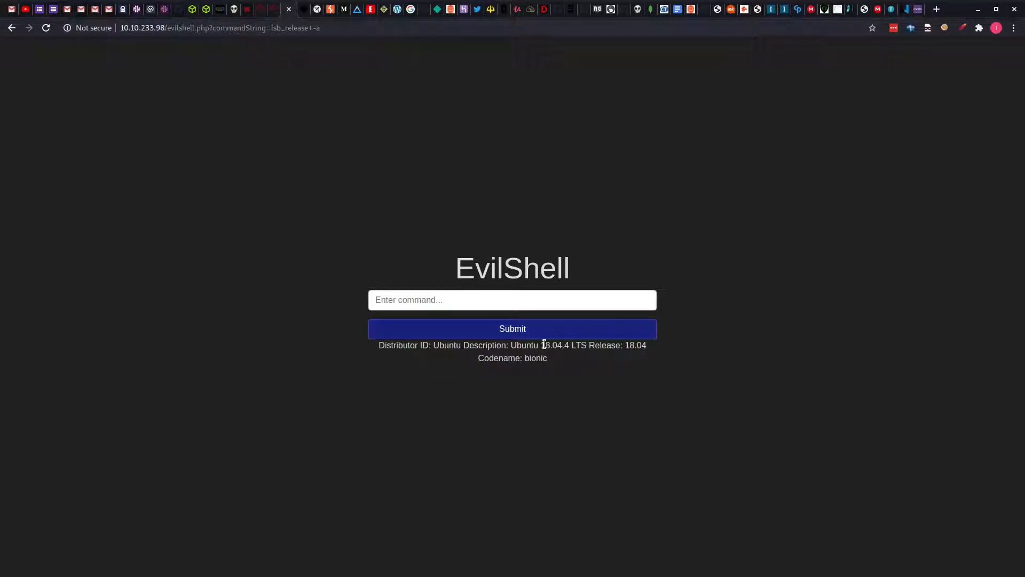
Pick out the Ubuntu version 18.04.4 from the lsb_release -a output
double_click(549, 345)
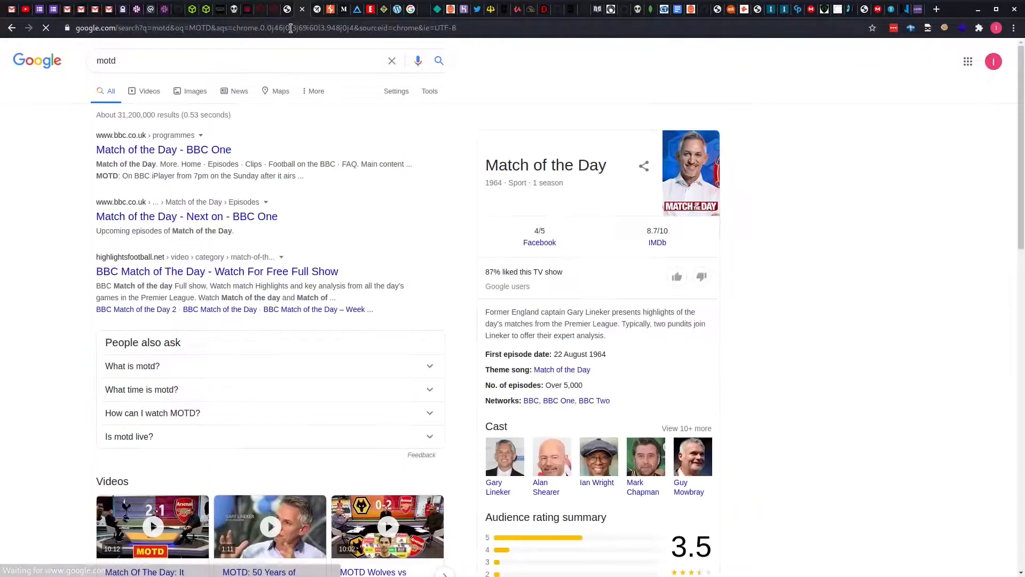
Search Google for 'motd linux location' and follow the Ask Ubuntu featured result
type("linux")
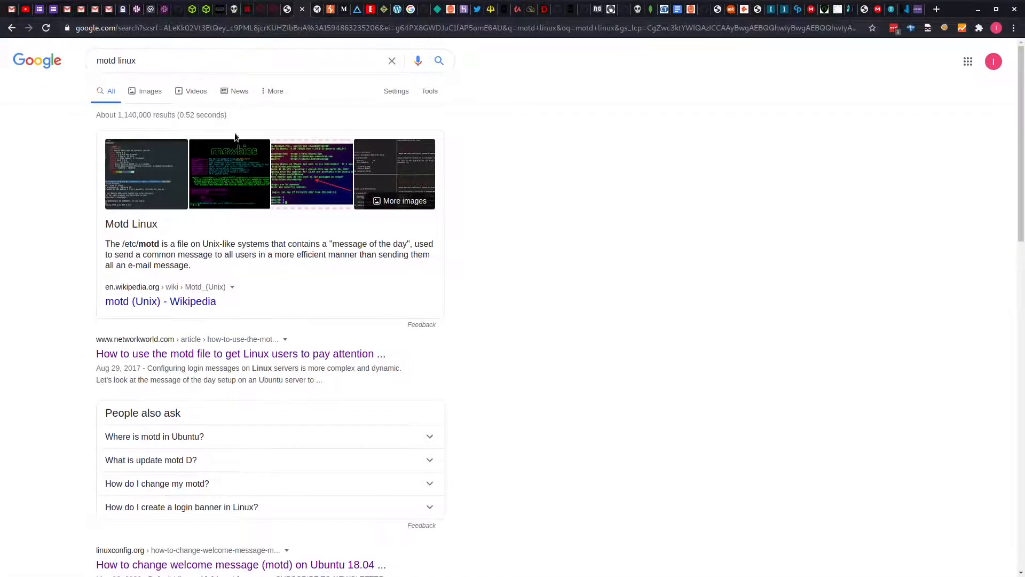
scroll("down", 3)
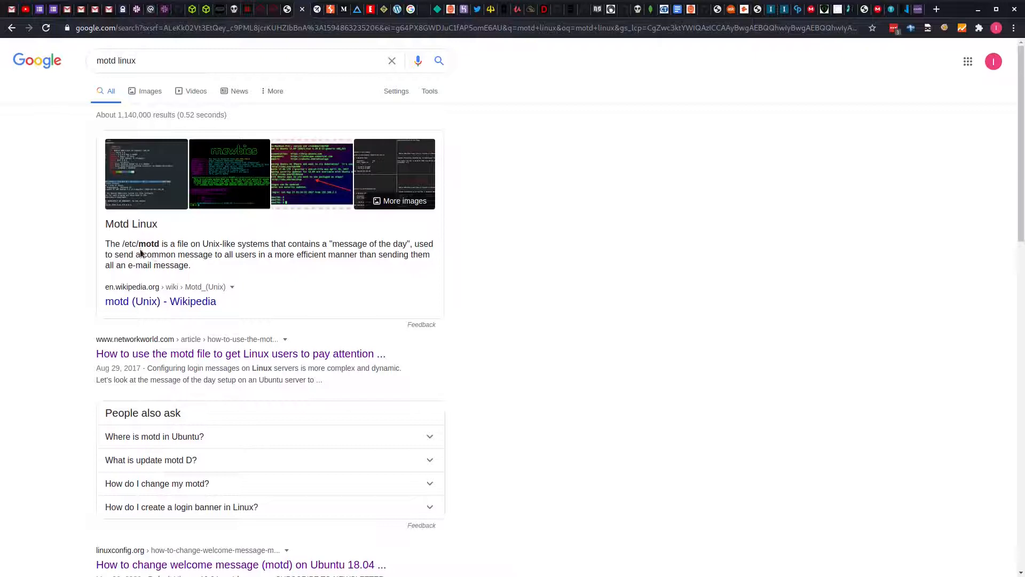
mouse_move(371, 247)
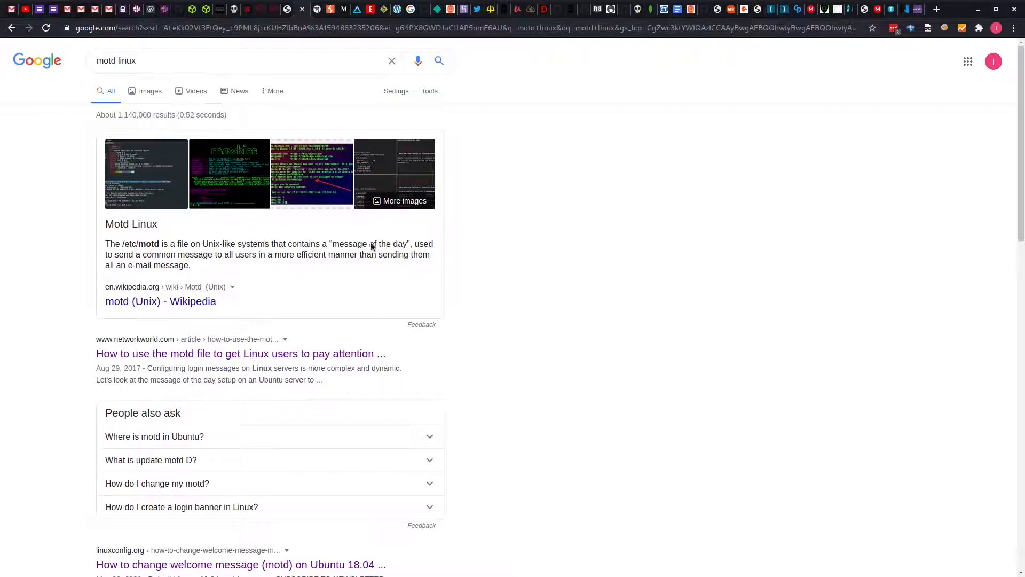
mouse_move(382, 247)
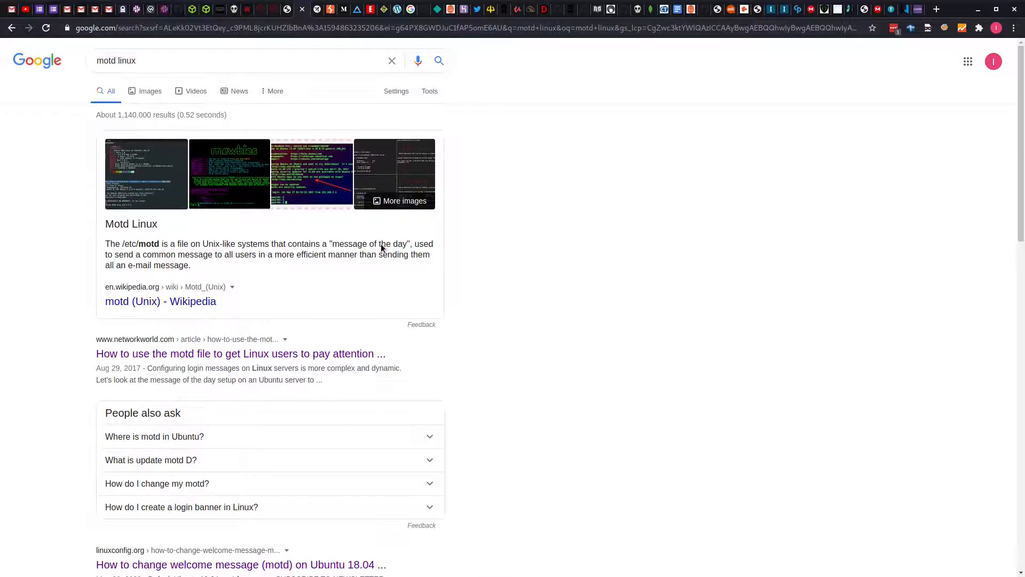
mouse_move(353, 234)
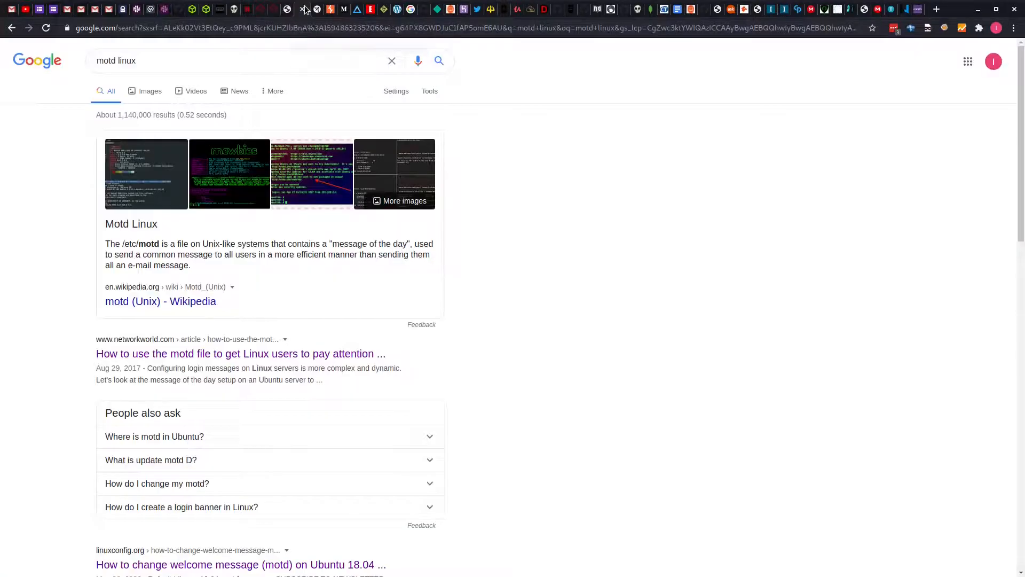
left_click(229, 59)
type(" locat")
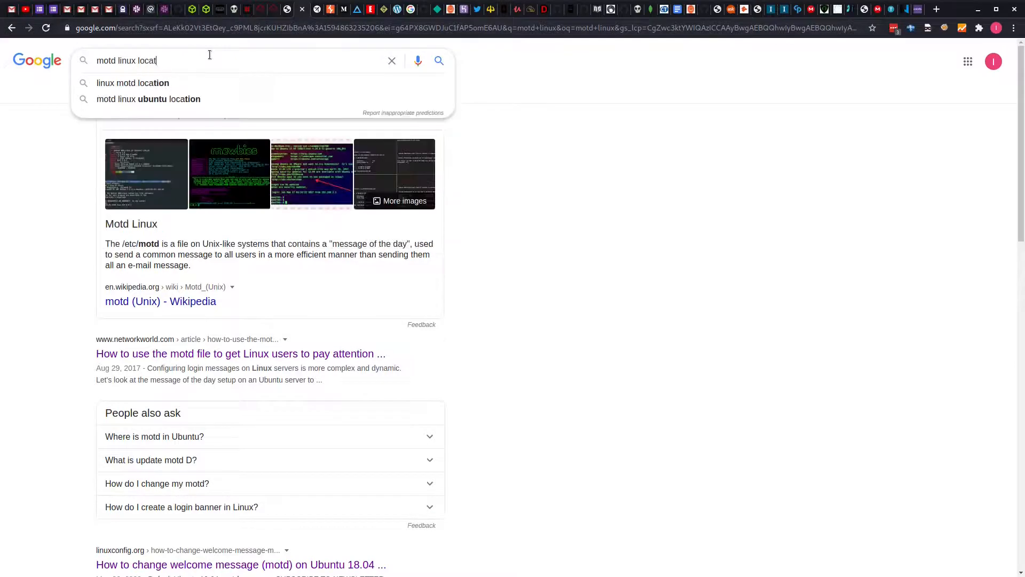
left_click(133, 82)
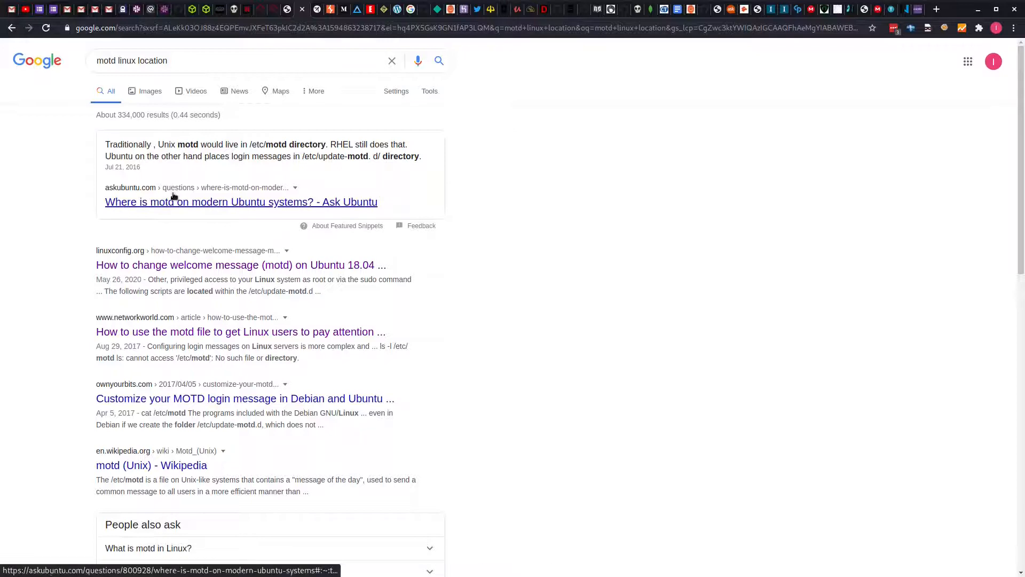
left_click(240, 202)
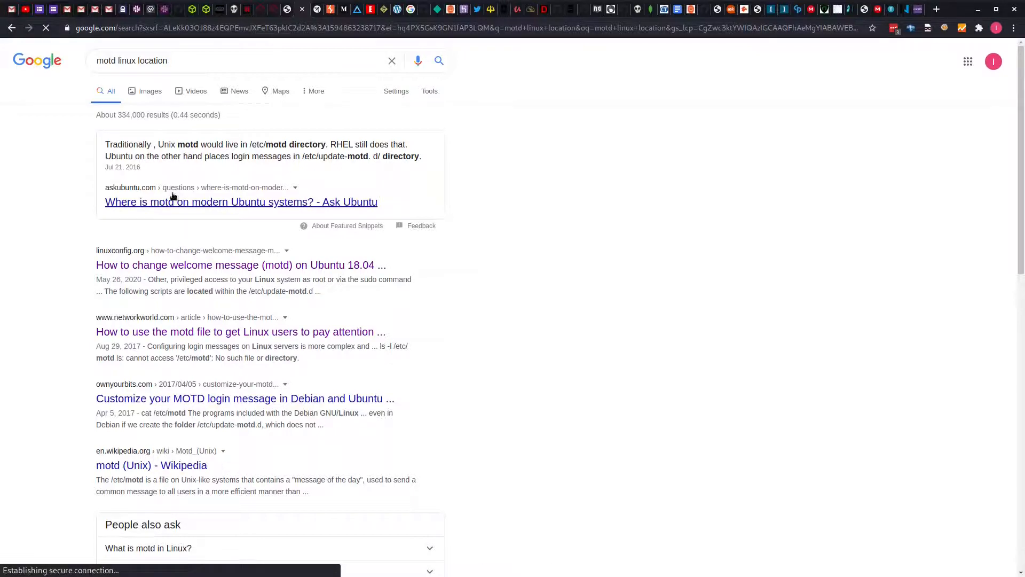
left_click(240, 202)
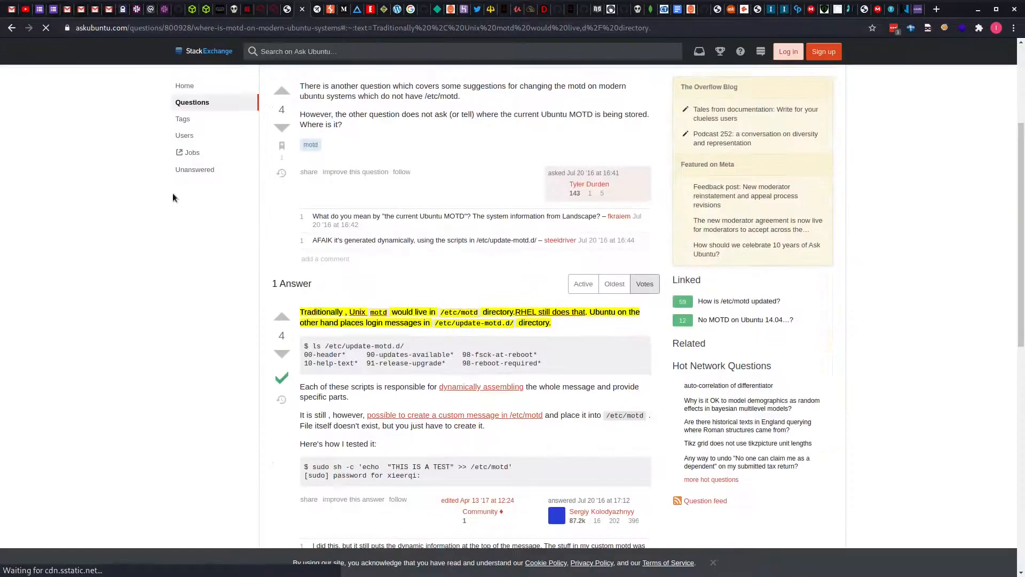
Read the Ask Ubuntu answer placing login messages in /etc/update-motd.d/
scroll("down", 3)
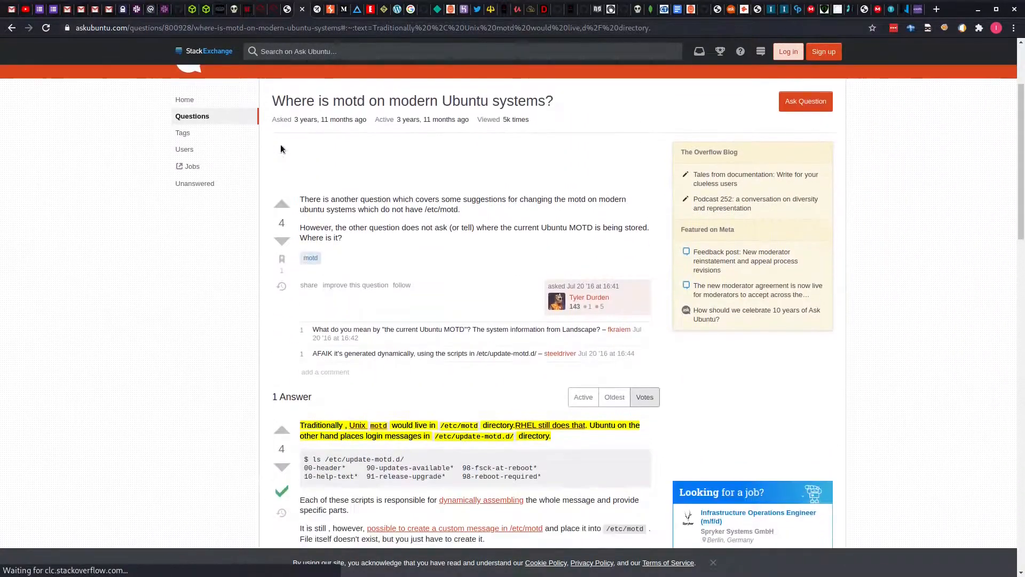
scroll("down", 3)
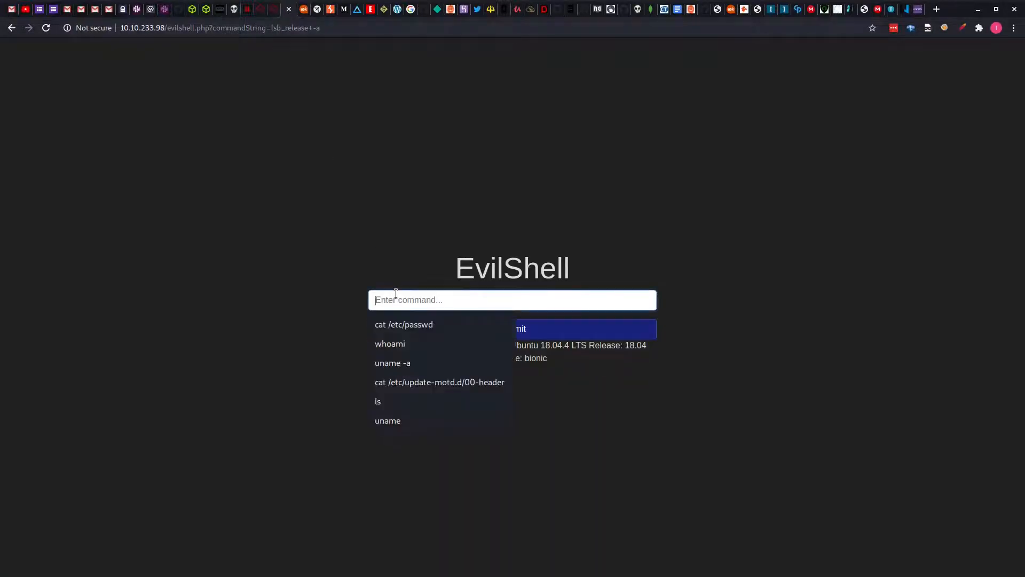
Run 'ls /etc/update-motd.d' and pick out 00-header among the listed scripts
type("ls /etc/update-motd.")
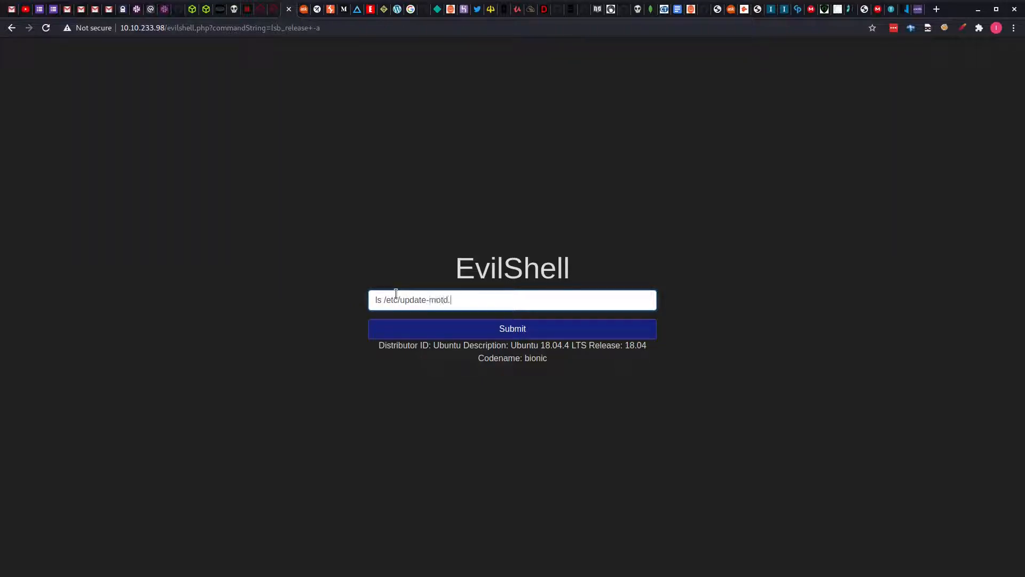
left_click(512, 328)
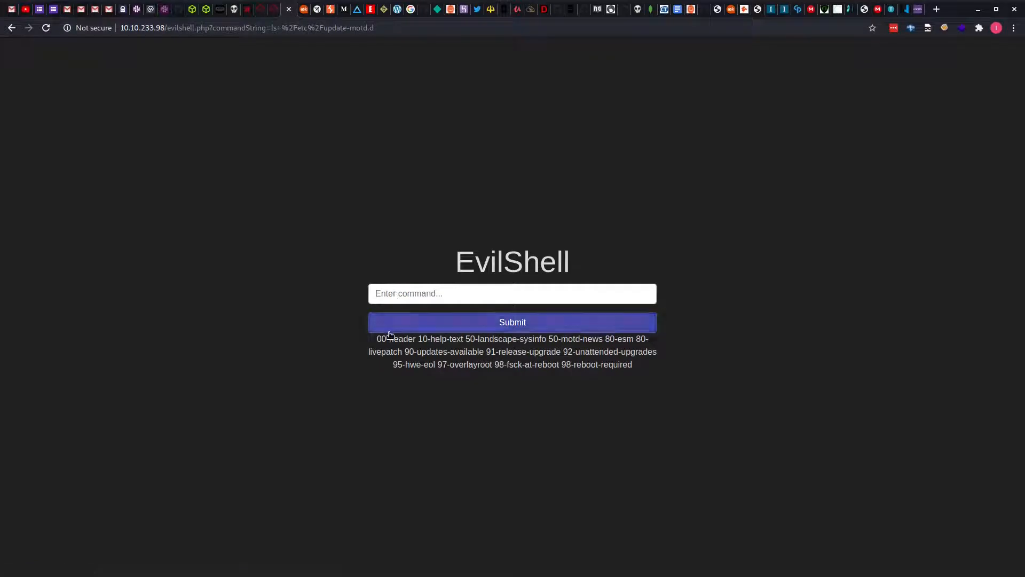
double_click(396, 339)
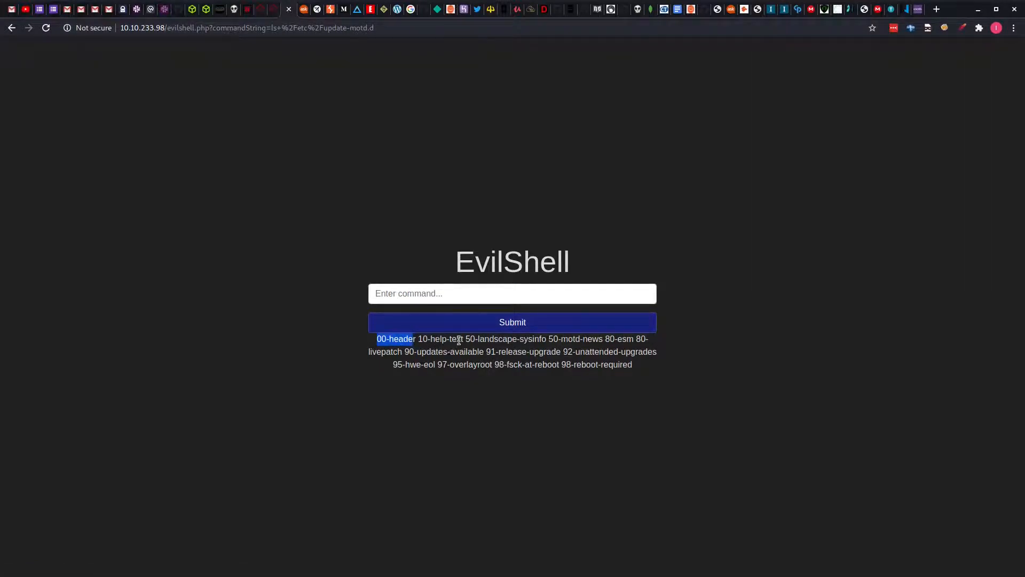
mouse_move(462, 339)
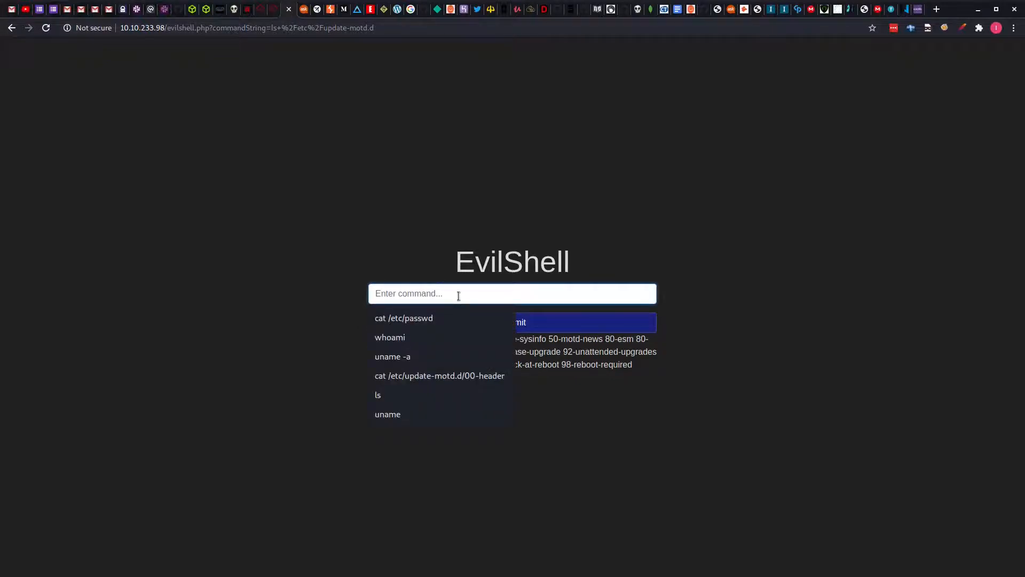
Run 'cat /etc/update-motd.d/00-header' and highlight the DR PEPPER MAKES THE WORLD TASTE BETTER line
type("cat /")
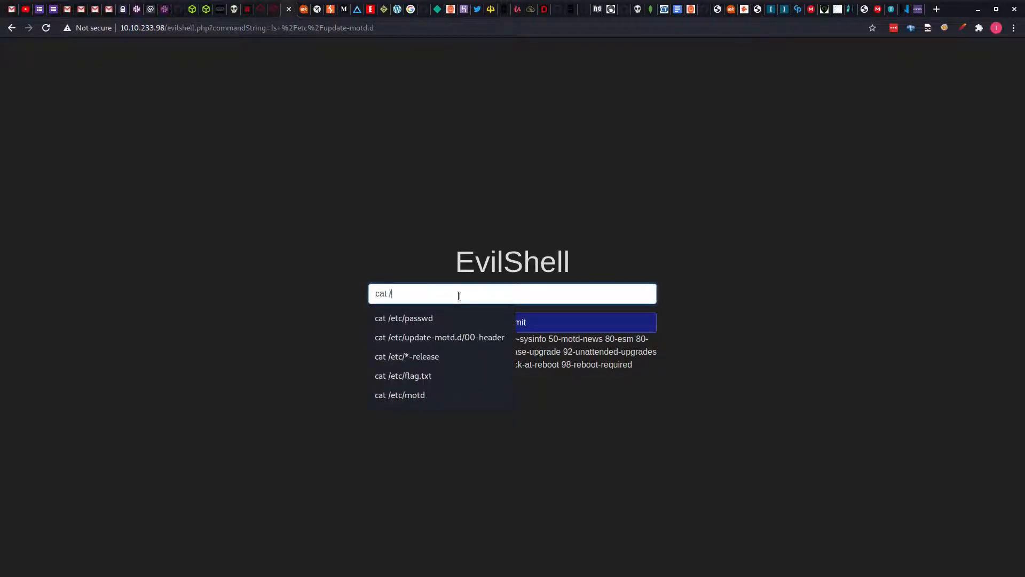
left_click(439, 336)
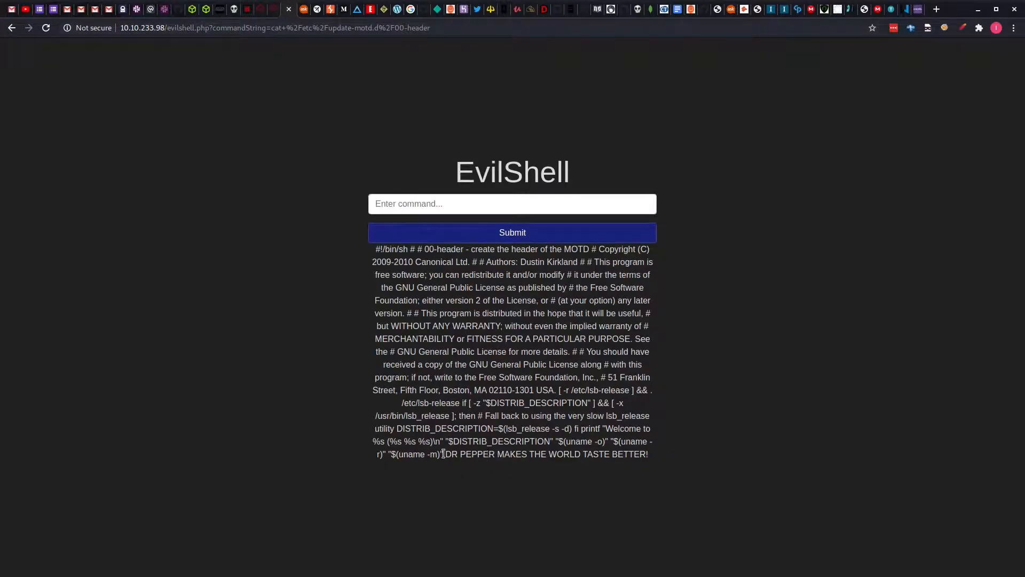
left_click_drag(445, 454, 599, 454)
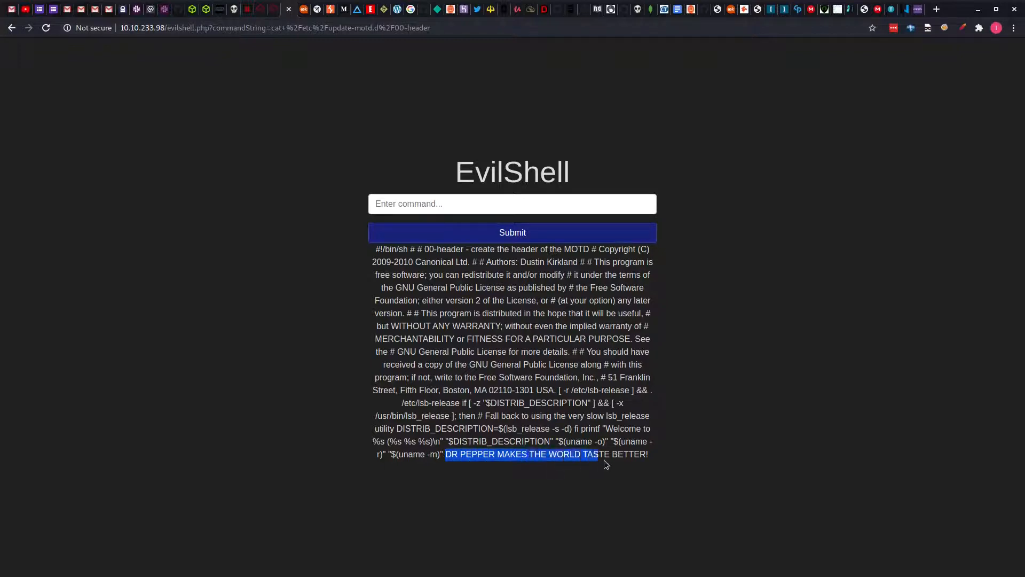
left_click(455, 458)
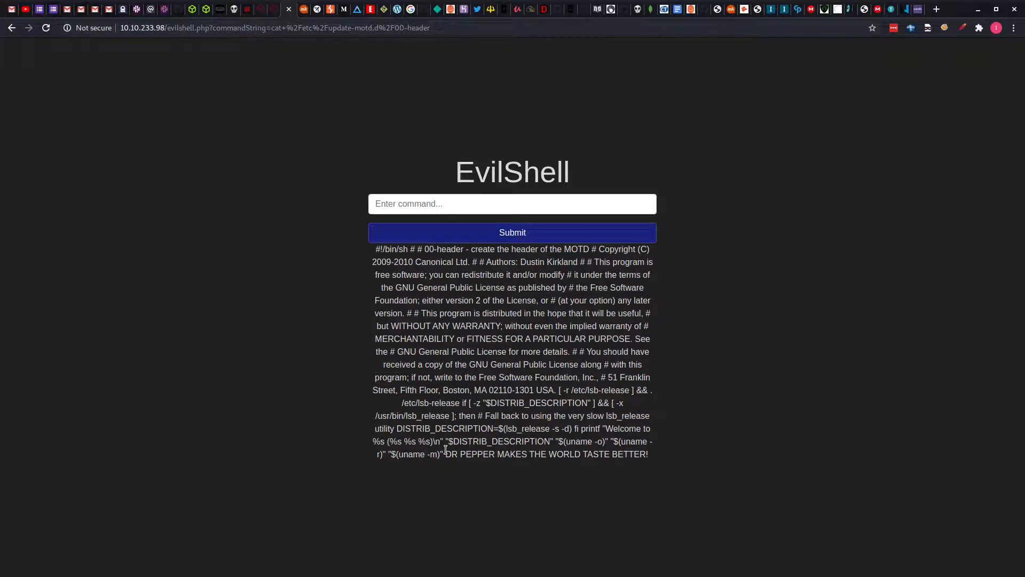
left_click_drag(445, 454, 492, 454)
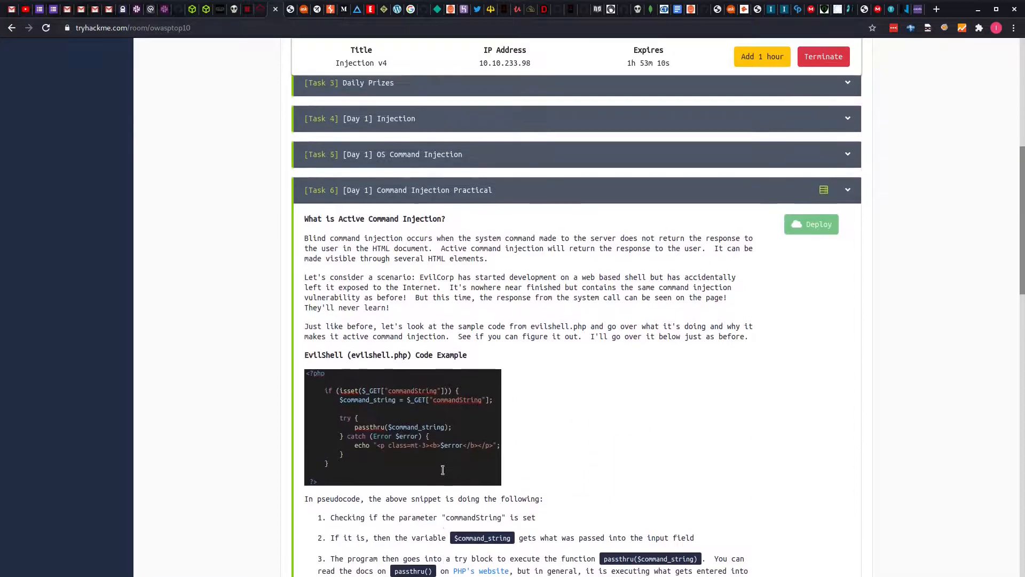
scroll("down", 3)
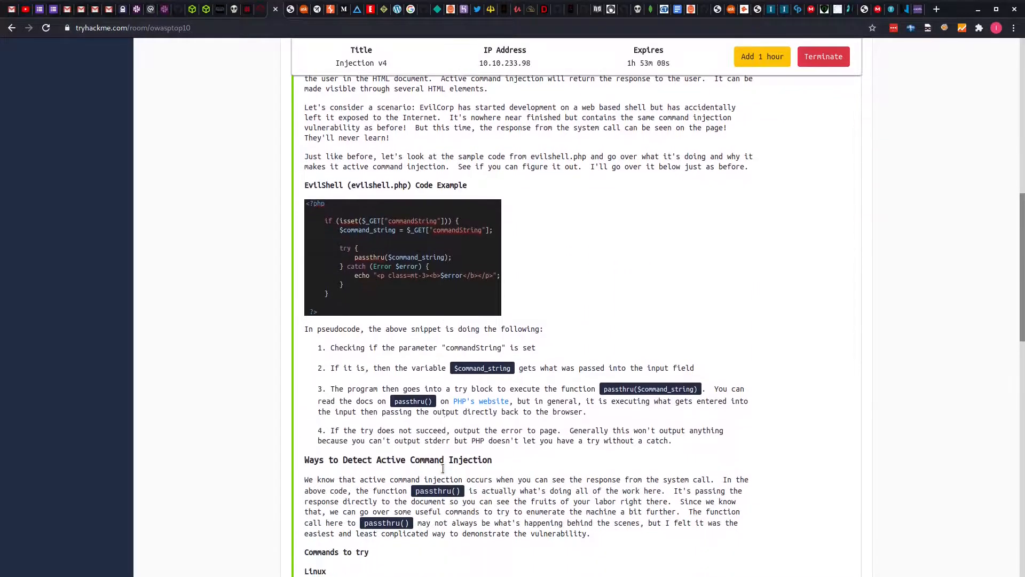
scroll("down", 3)
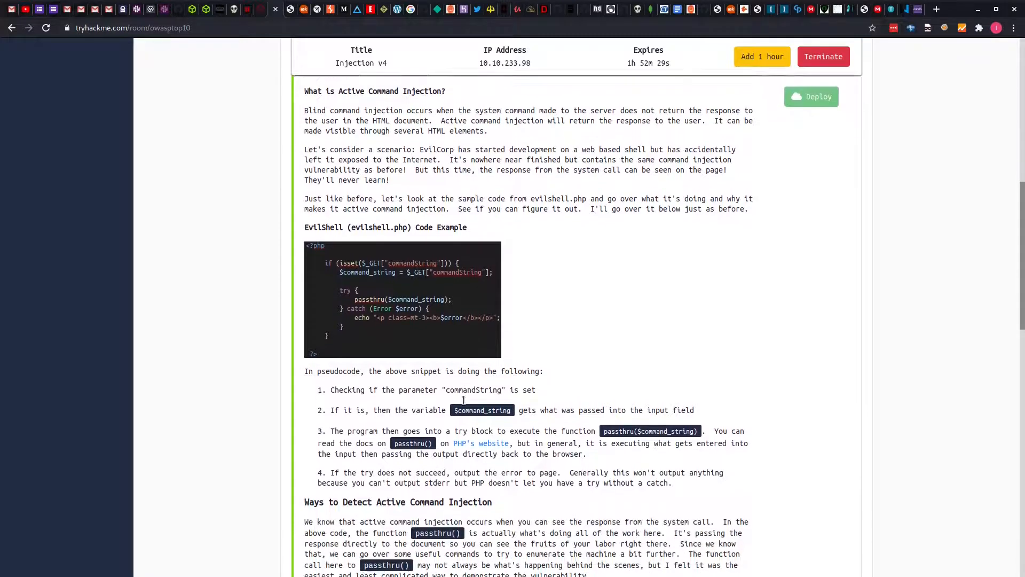
scroll("down", 3)
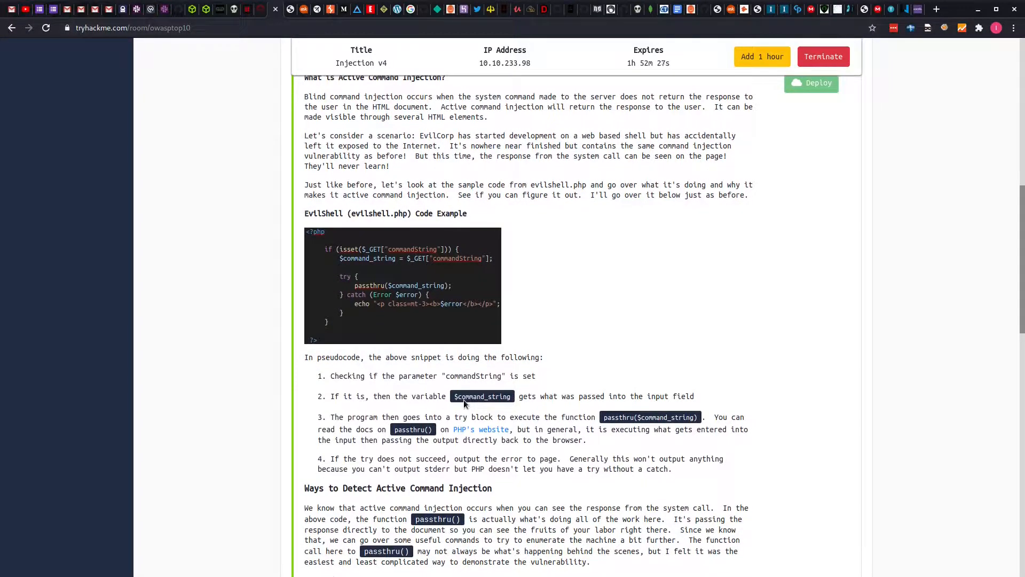
mouse_move(418, 415)
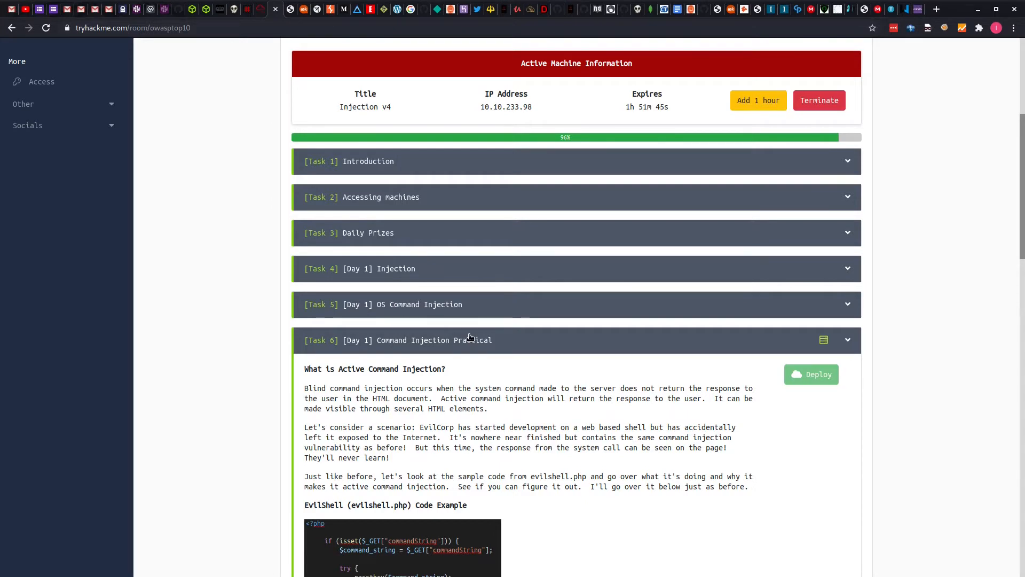
scroll("down", 3)
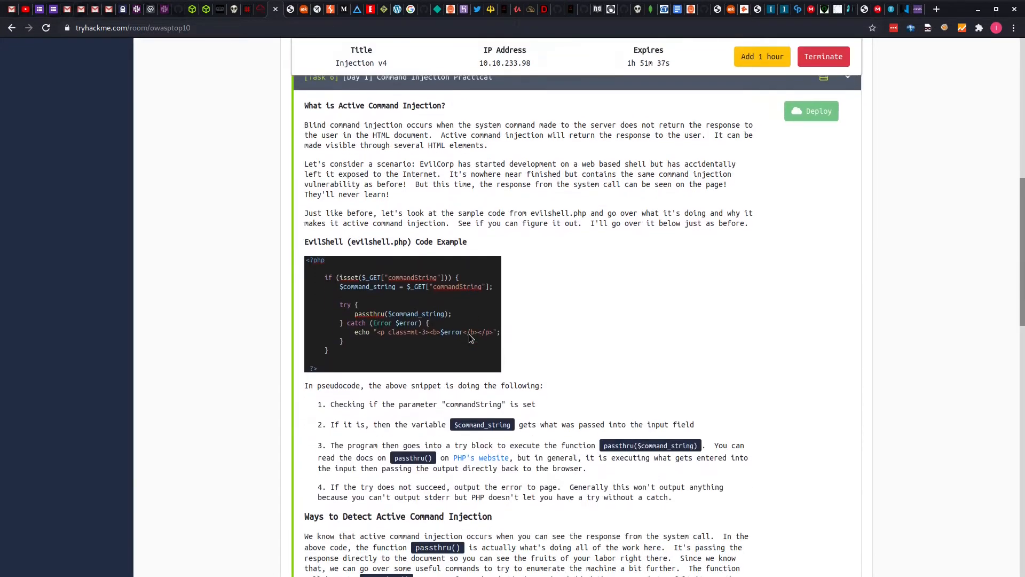
scroll("down", 3)
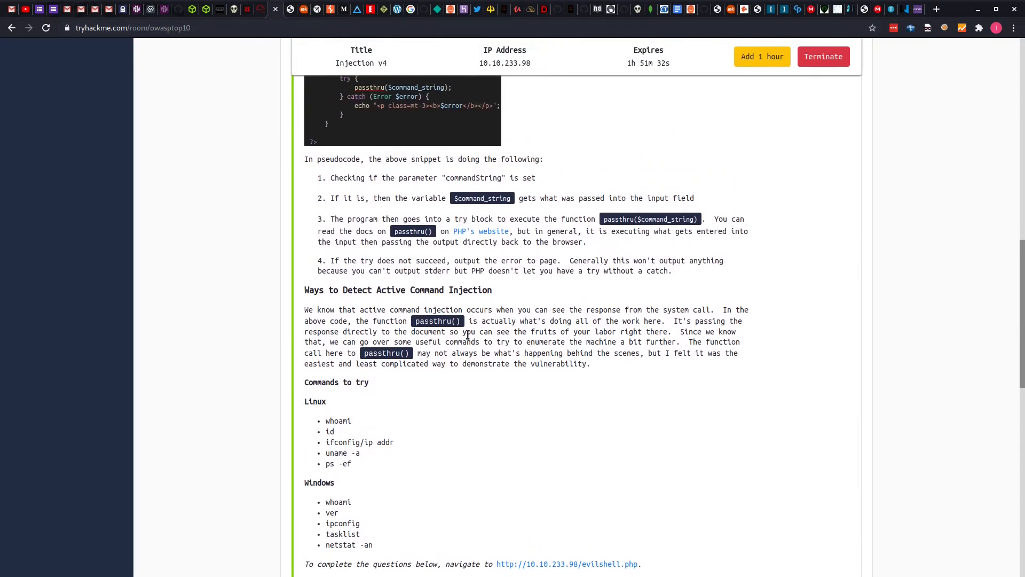